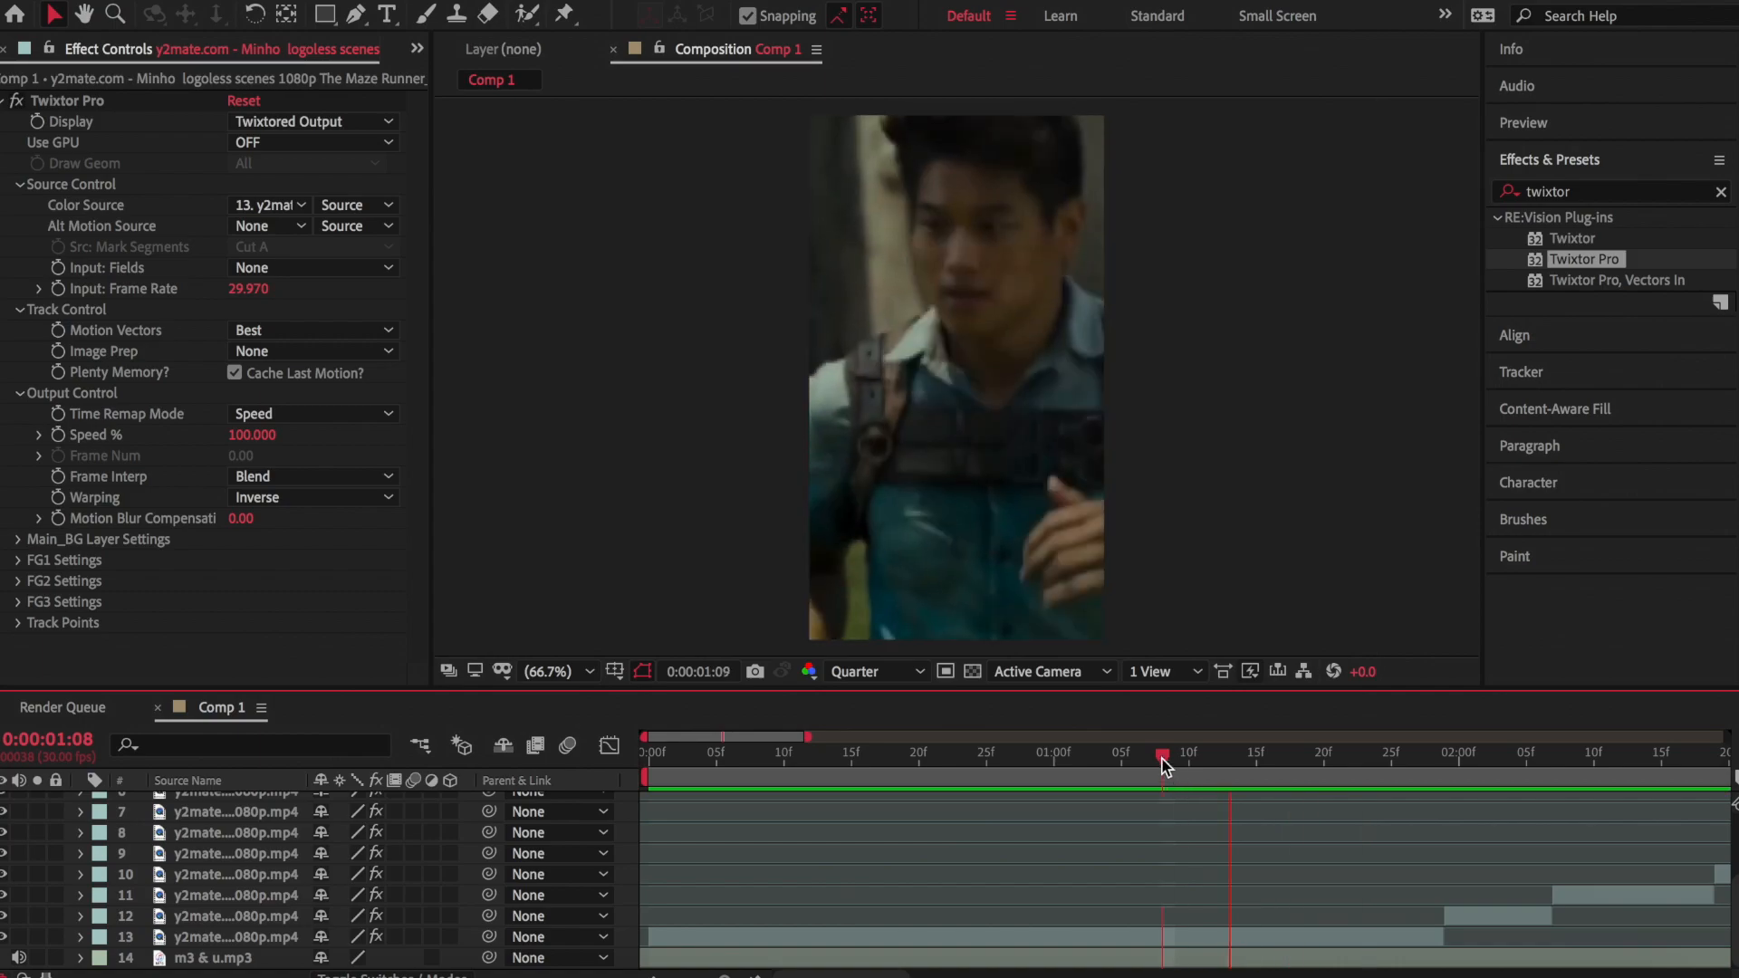
Scrub the Comp 1 playhead to preview the clips carrying Twixtor Pro
left_click_drag(1162, 762, 1148, 762)
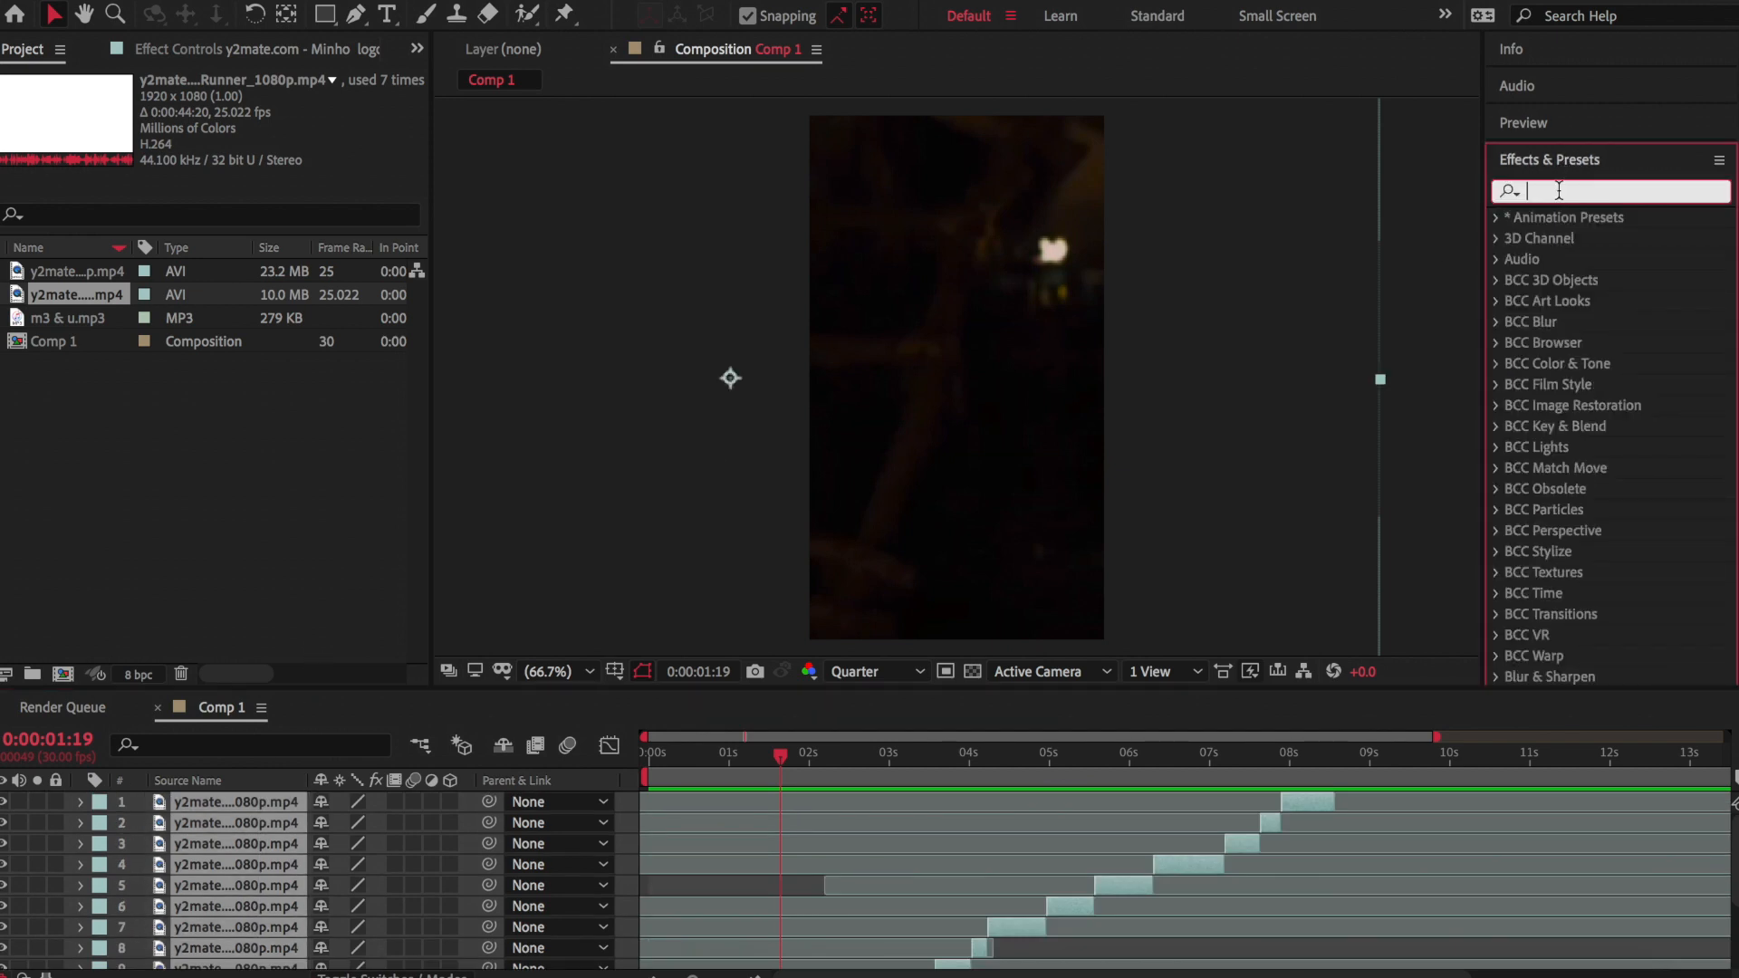
Search 'twixtor' in Effects & Presets to put Twixtor Pro on layer 10
type("twixtor")
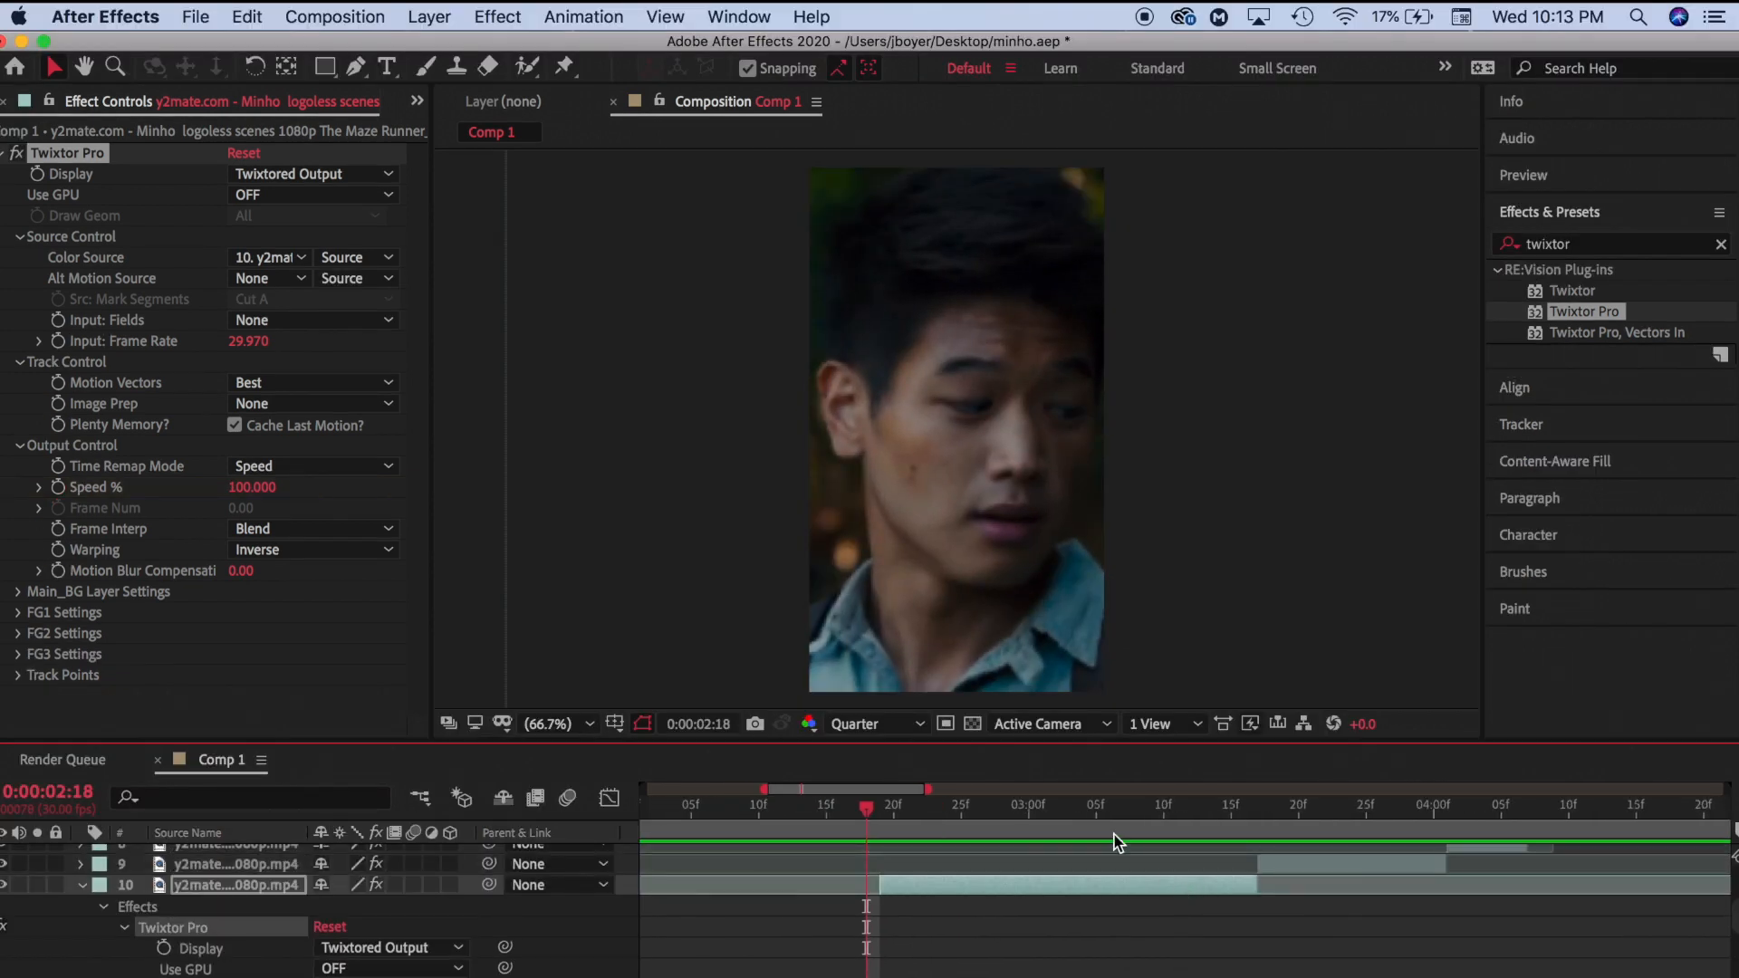
Add Twixtor Pro to layer 5 from the Layer menu and advance the playhead
left_click(429, 17)
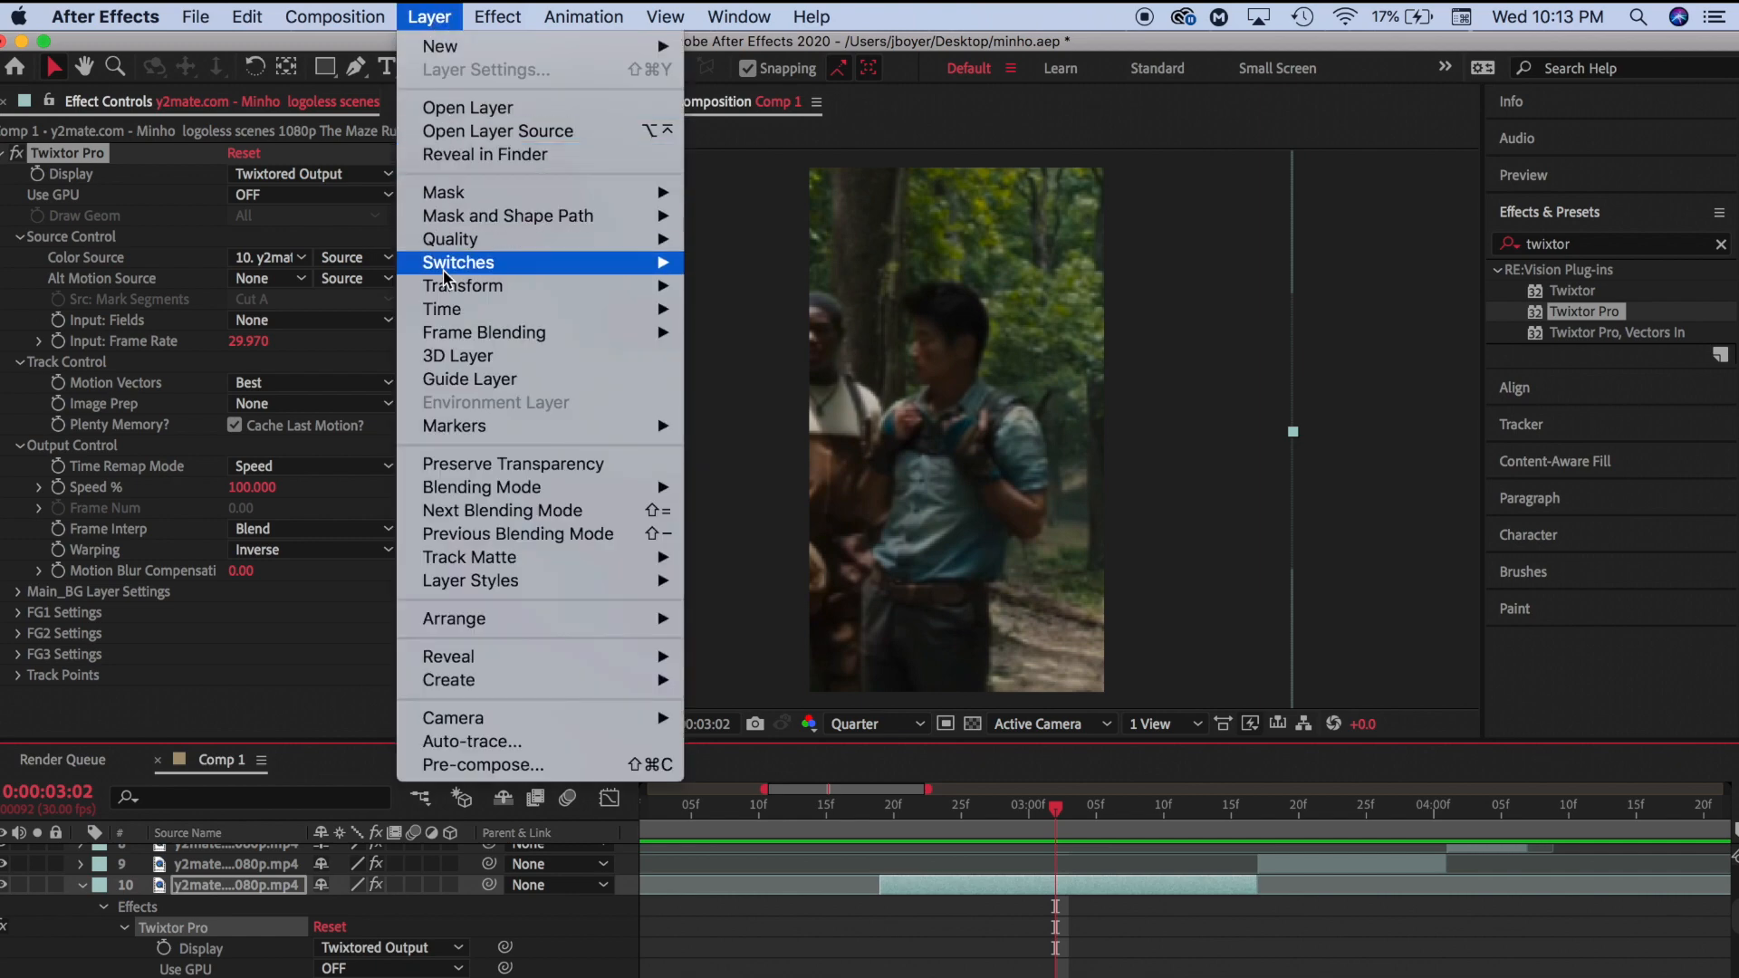
left_click(441, 307)
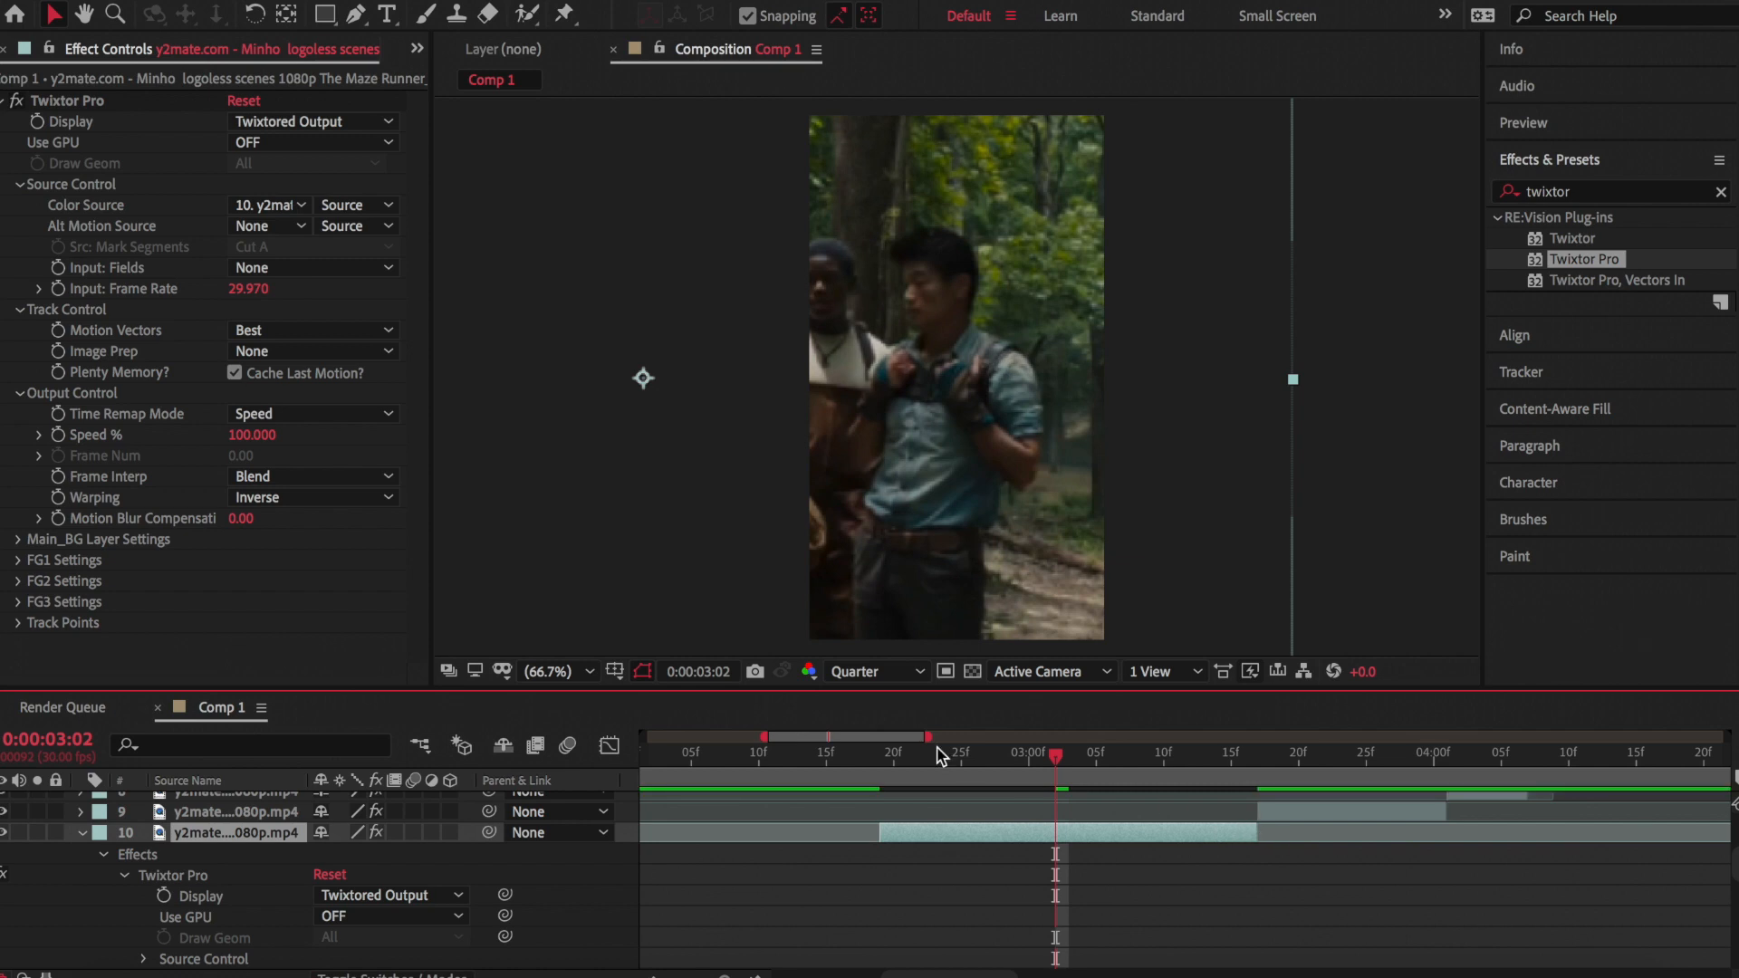
left_click_drag(1051, 766, 881, 765)
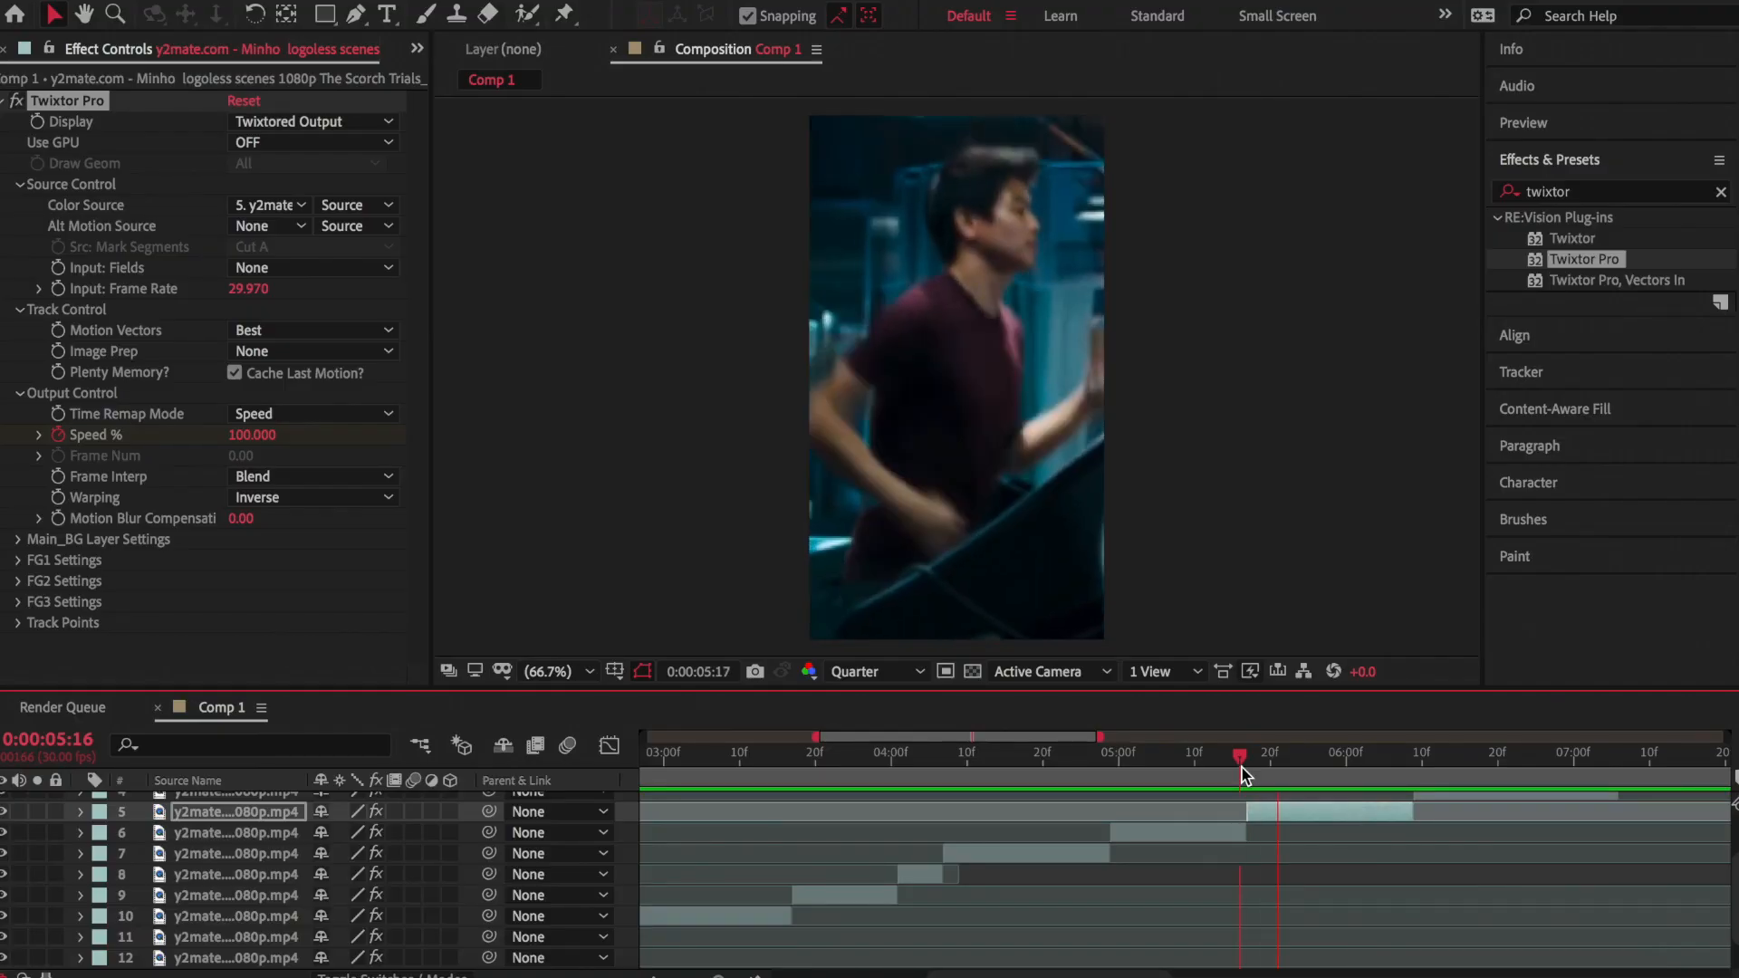
Keyframe layer 5's Twixtor Speed % from 100 up to 180
left_click_drag(1240, 765, 1314, 765)
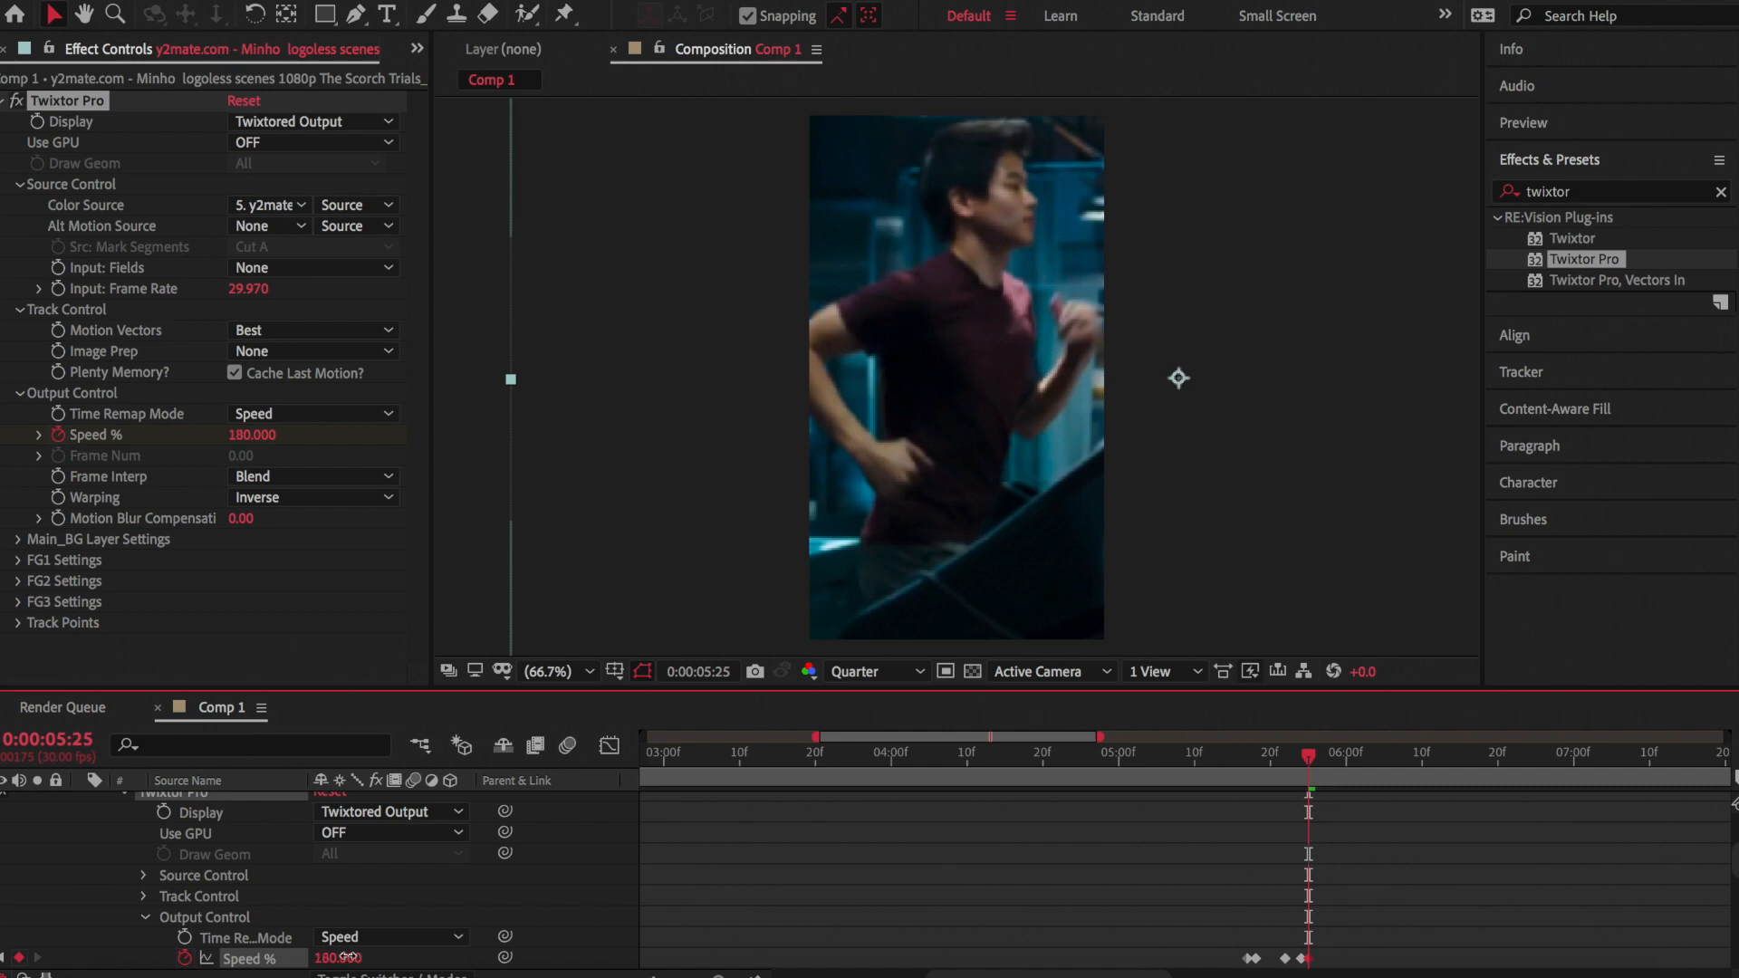
left_click(1340, 769)
type("bright")
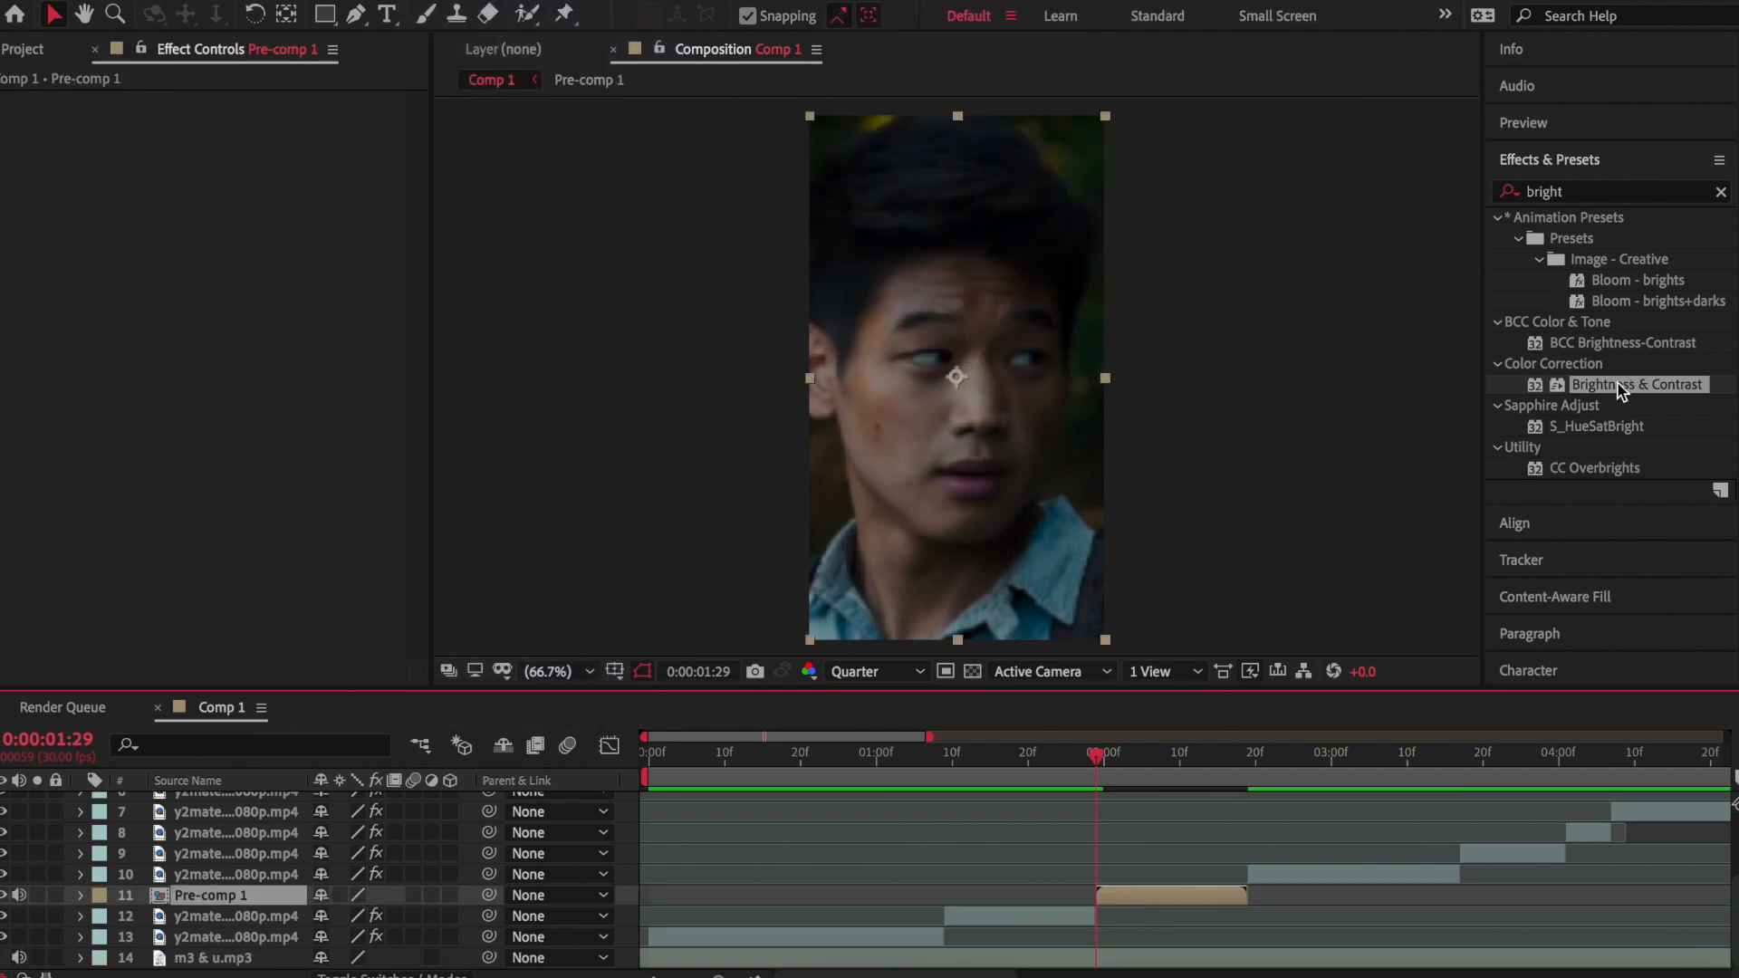
Pre-compose the clip at the two-second cut into Pre-comp 1
left_click(230, 832)
type("b")
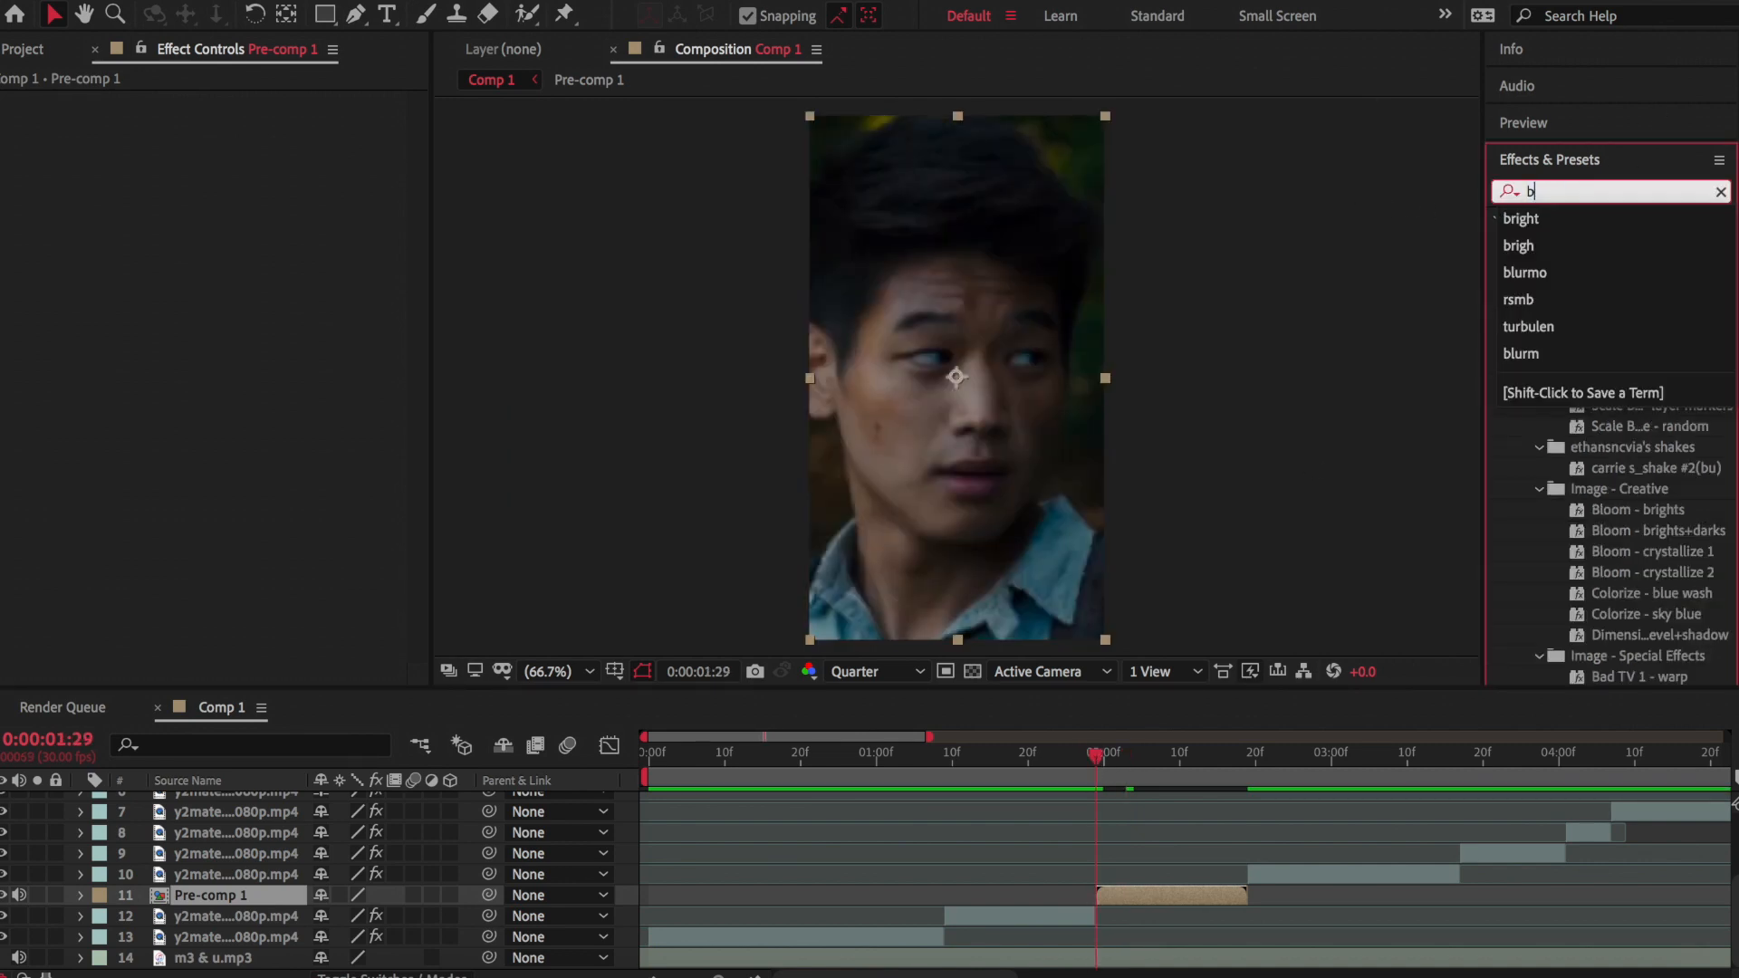
Apply BCC Lens Blur OBS to Pre-comp 1 with Gamma raised to 1000
type("cc lens")
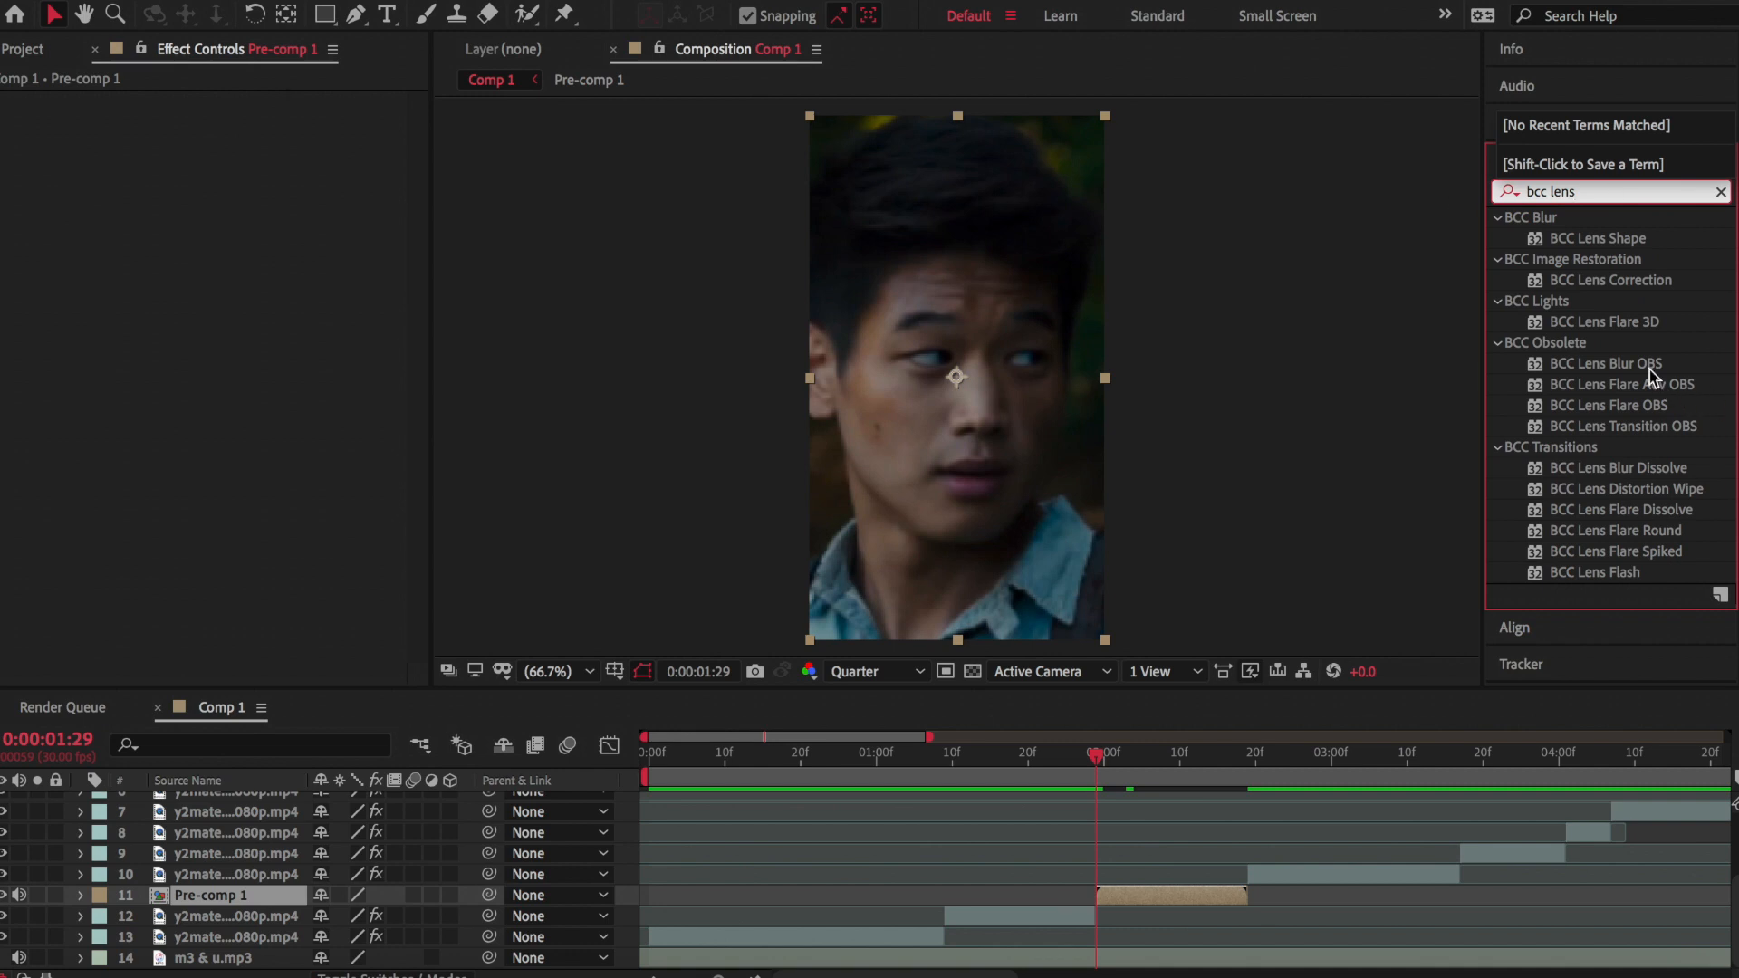
double_click(1605, 362)
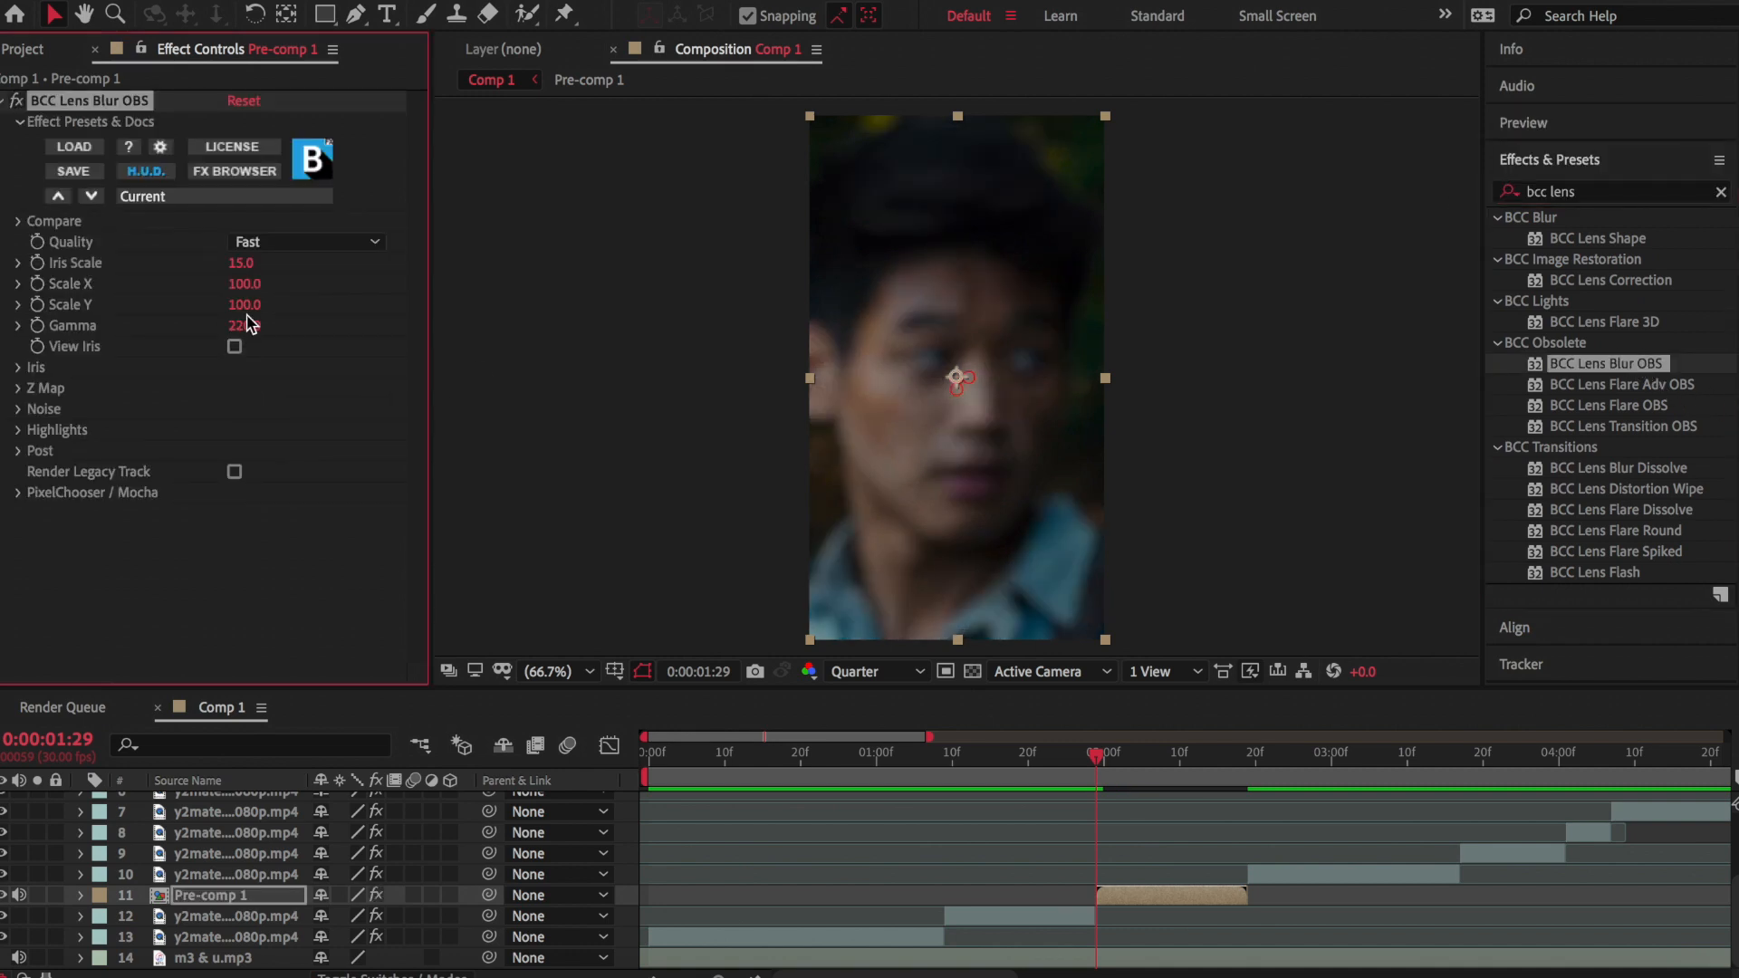
left_click_drag(243, 325, 426, 336)
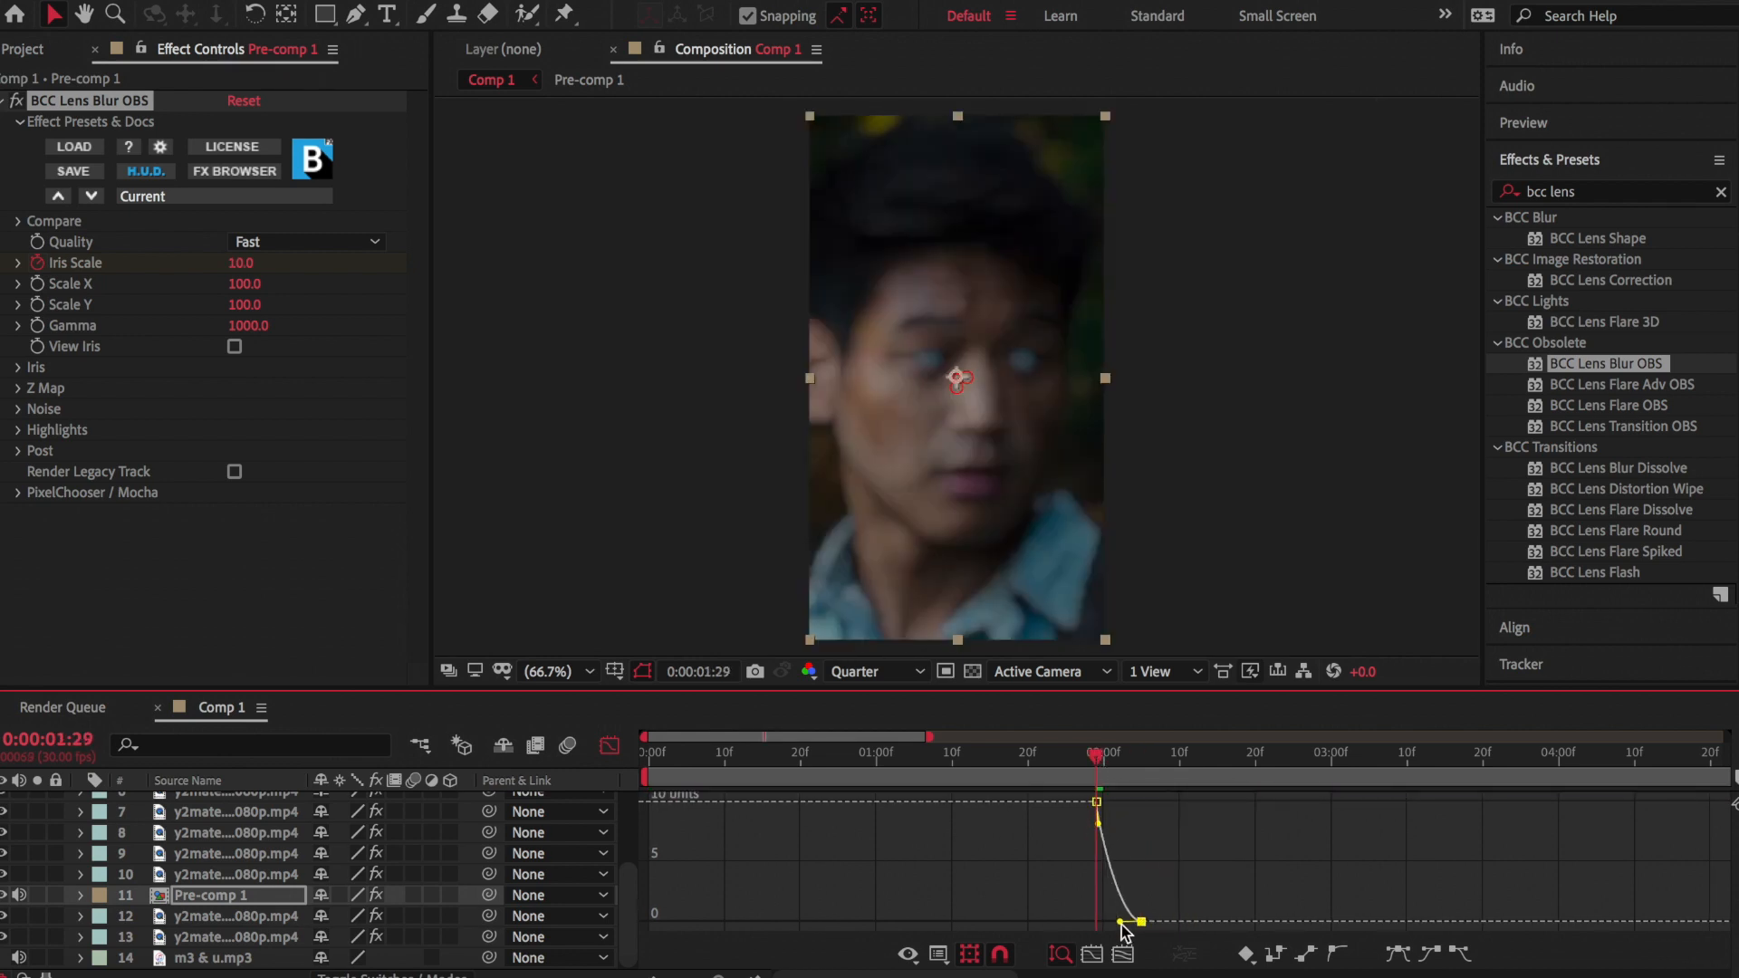
type("bright")
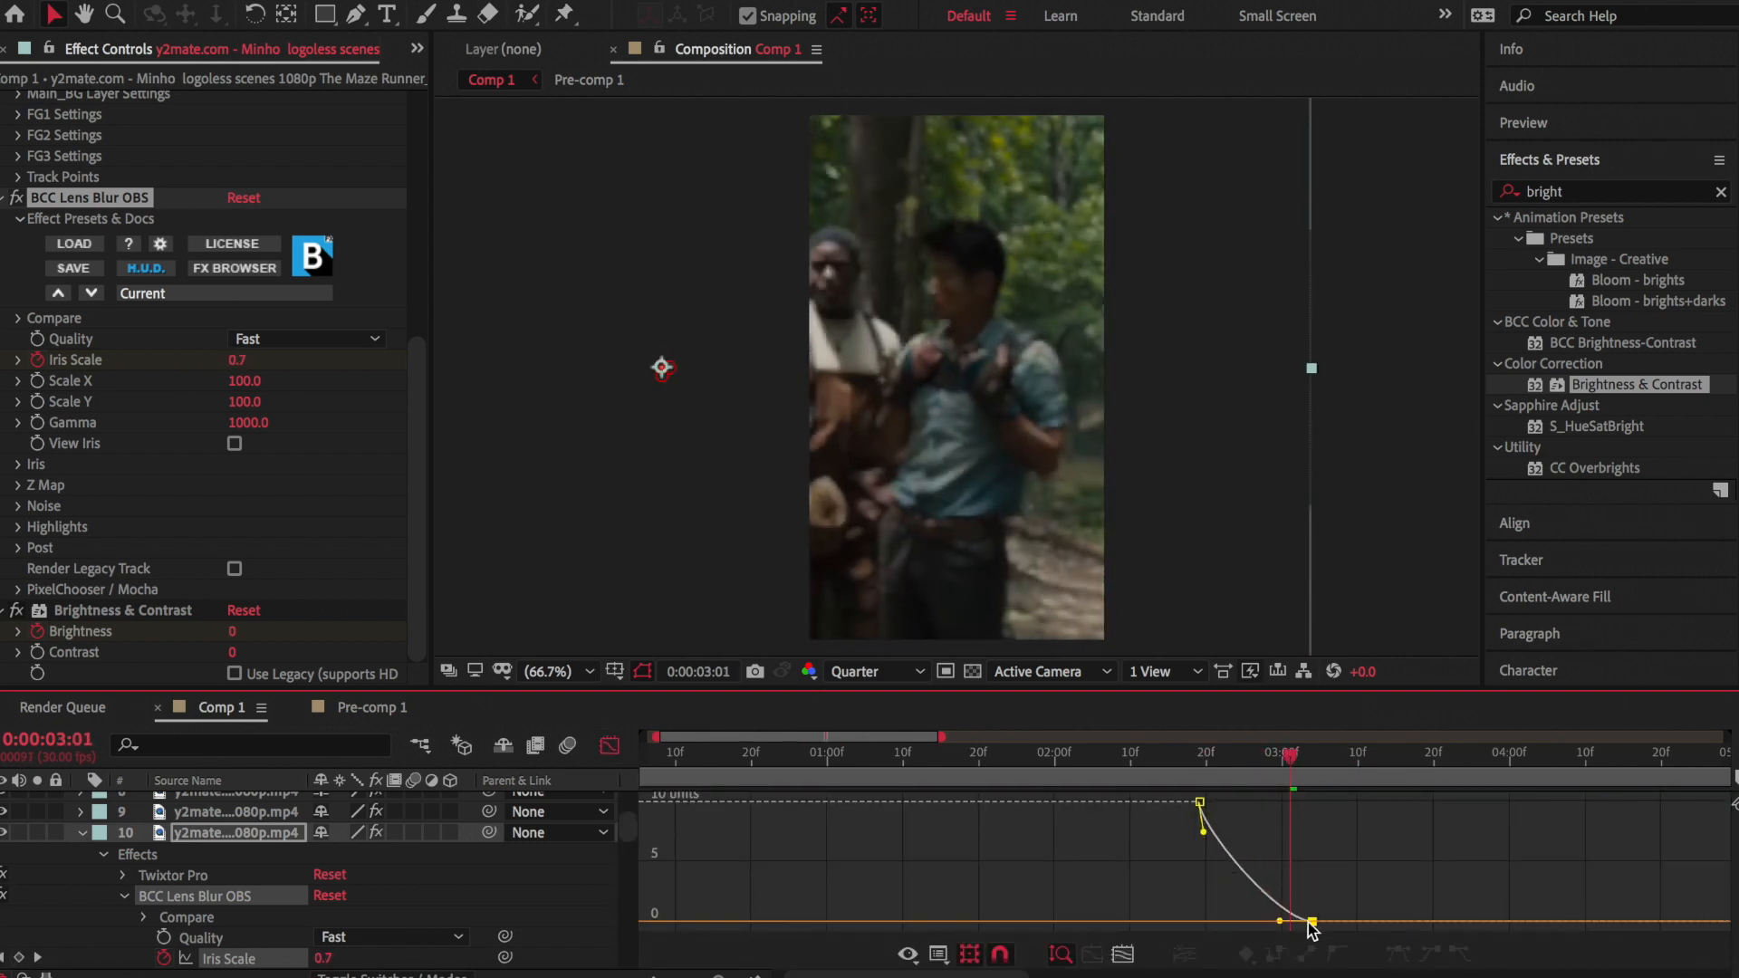
Ease layer 10's Iris Scale falloff curve and adjust its flash keyframes
left_click_drag(1292, 761, 1192, 761)
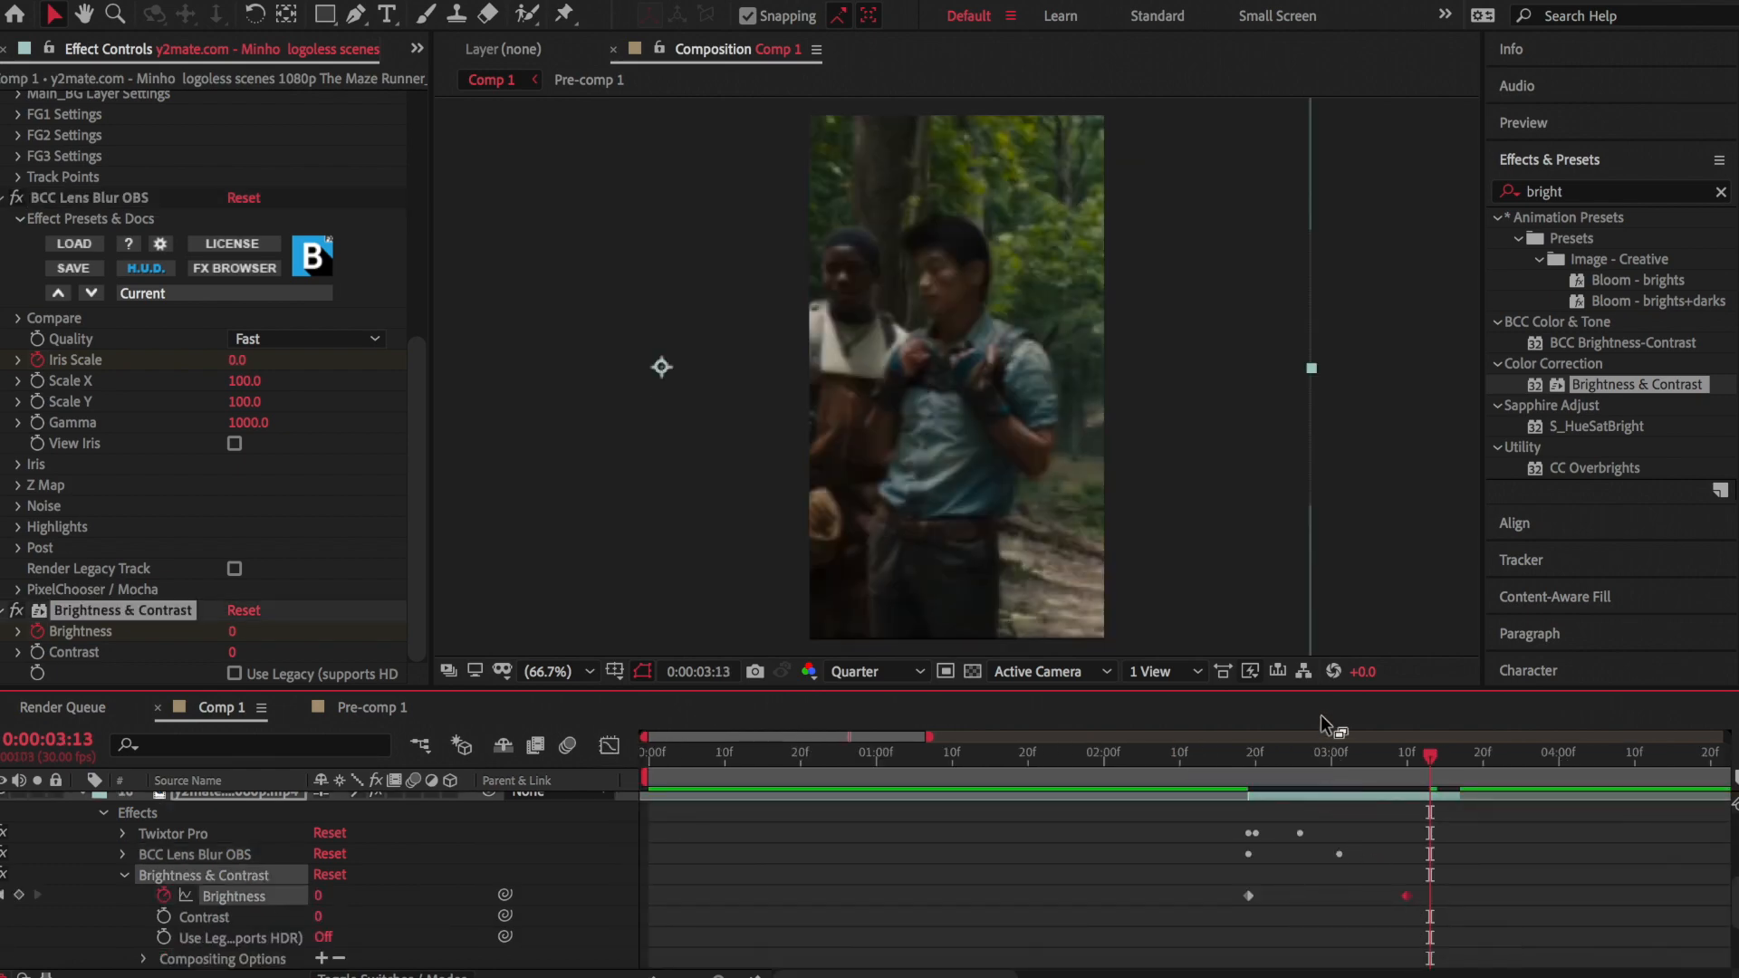
left_click(1209, 766)
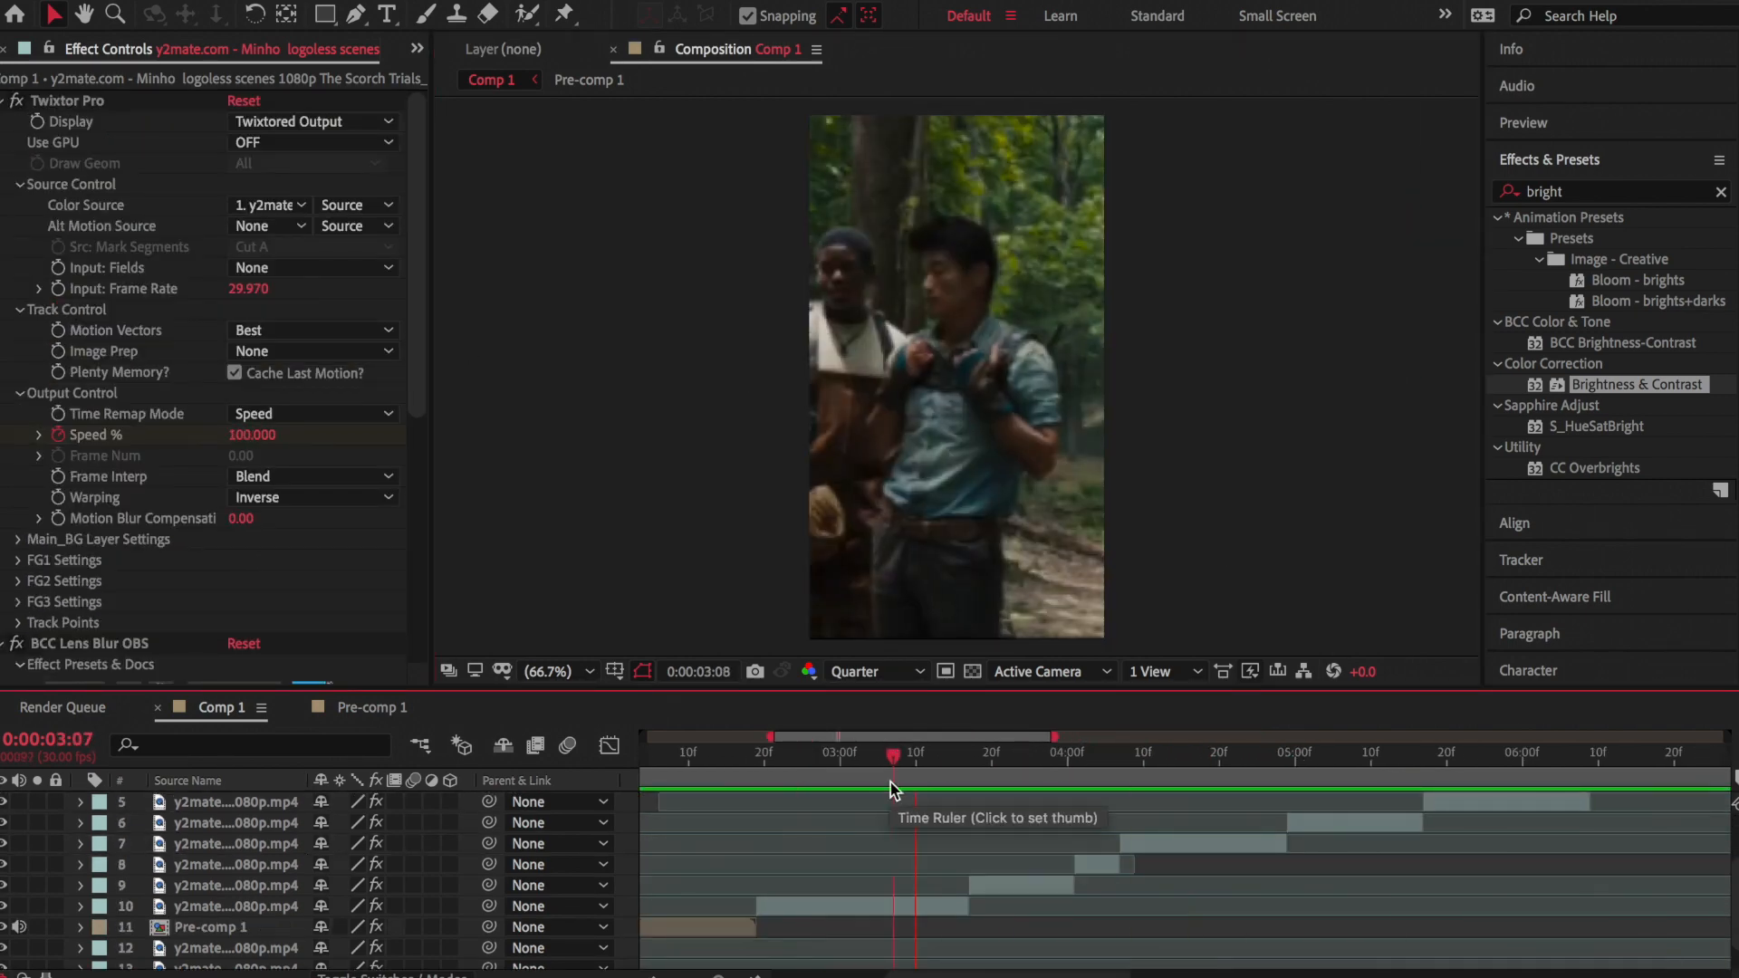
left_click(1131, 752)
type("s")
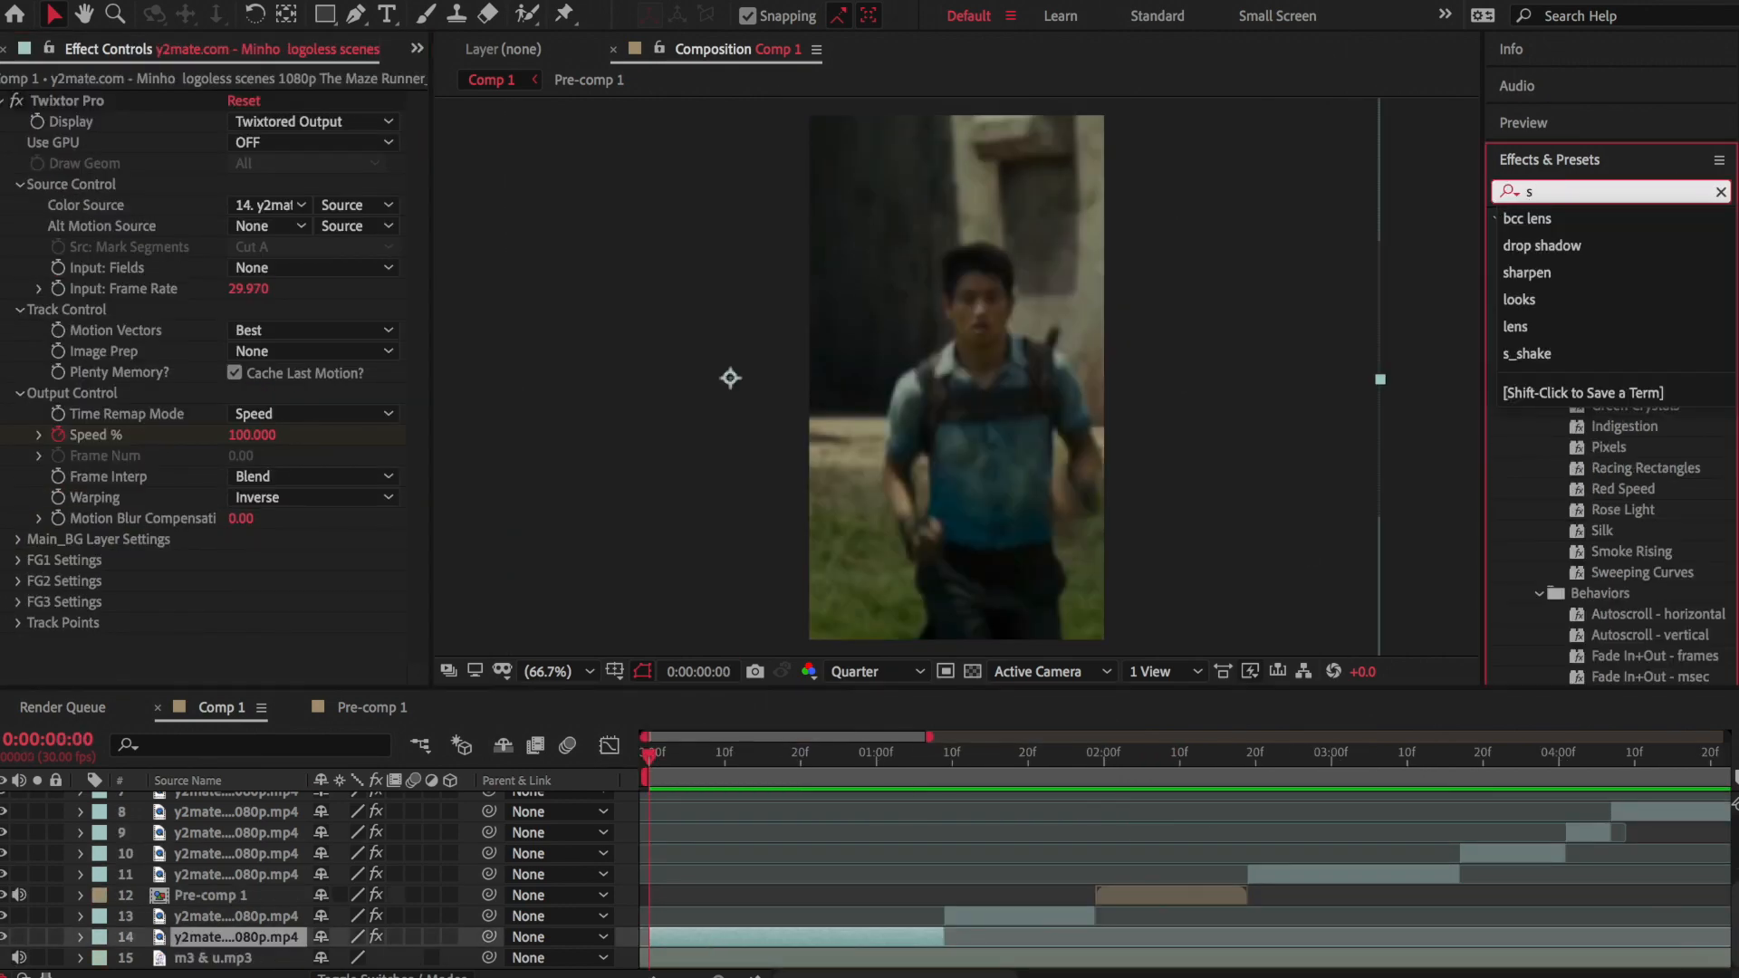
Search 'flicker' in Effects & Presets to list S_Flicker
type("flicker")
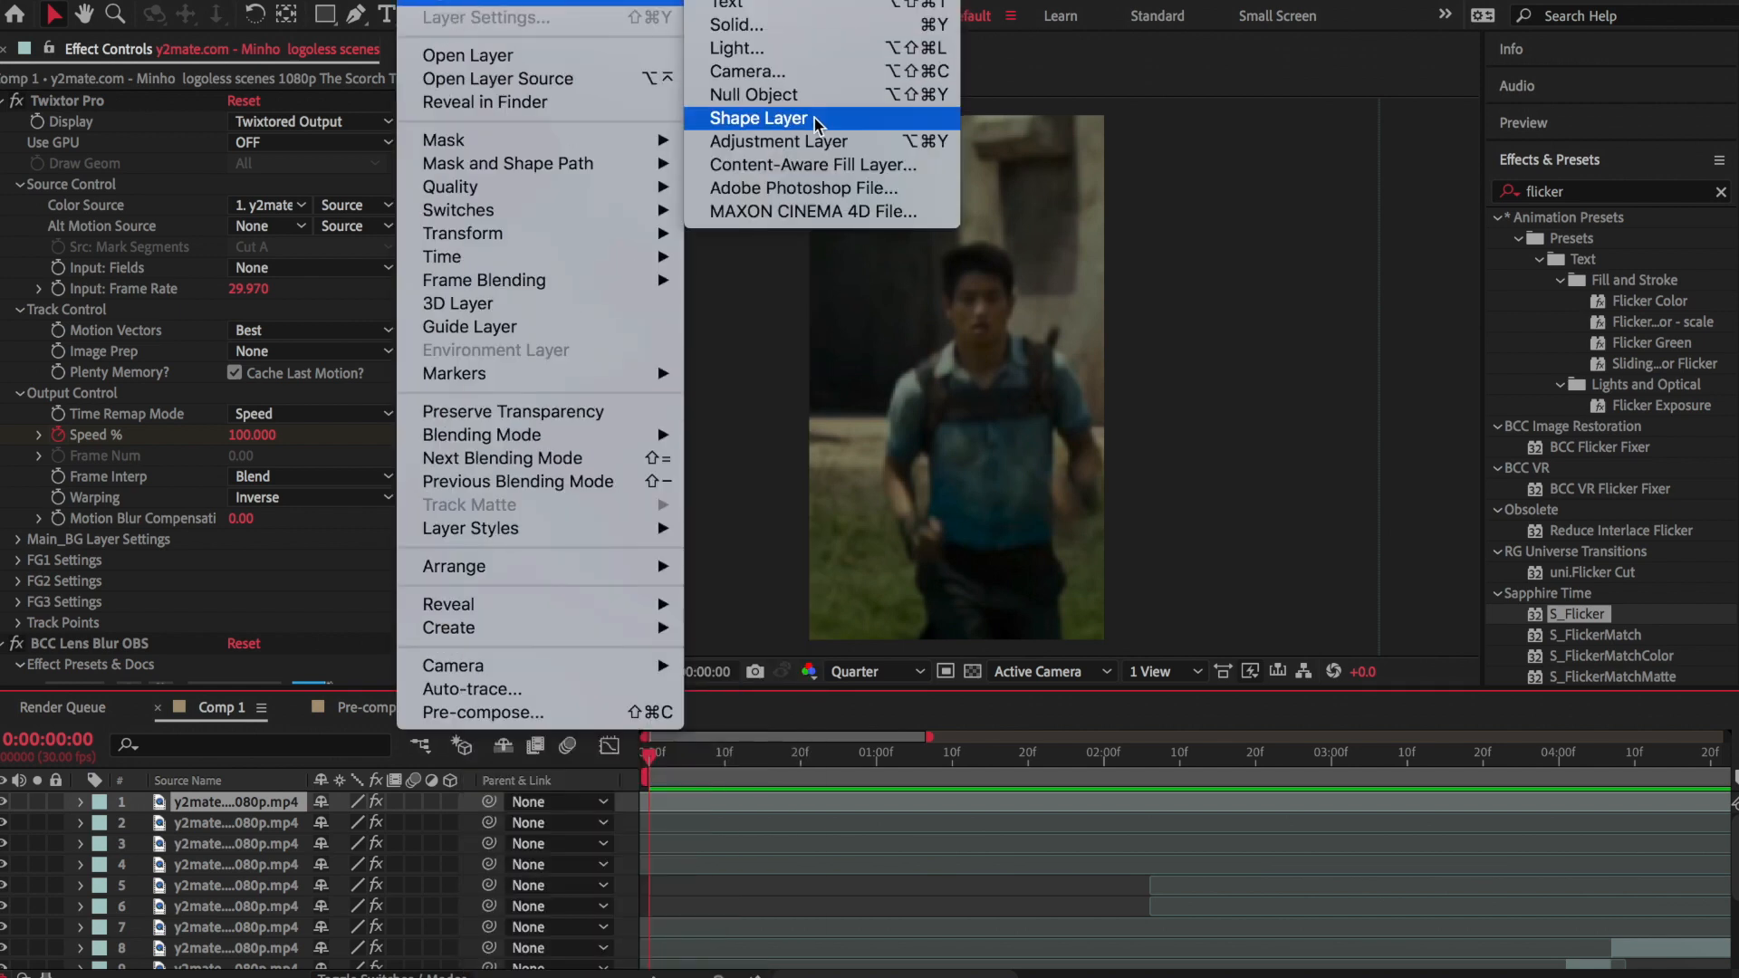
Add an S_Shake adjustment layer, nest into Pre-comp 2, and apply Magic Bullet Looks
left_click(778, 141)
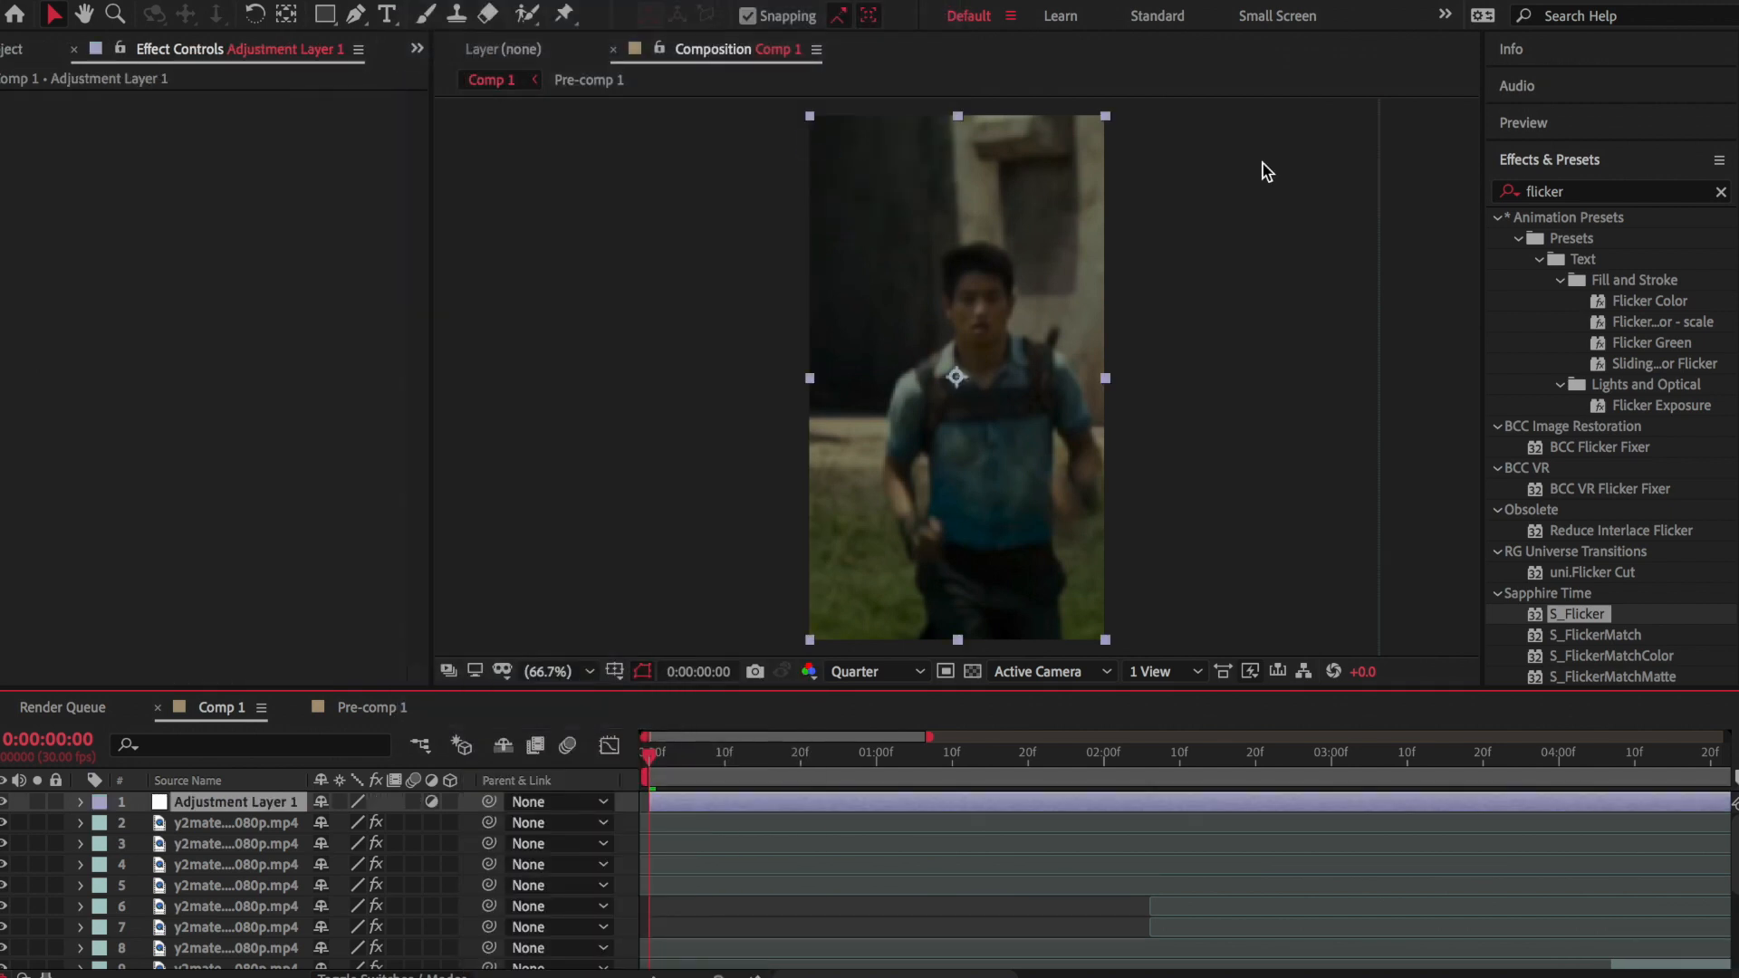
type("s_shake")
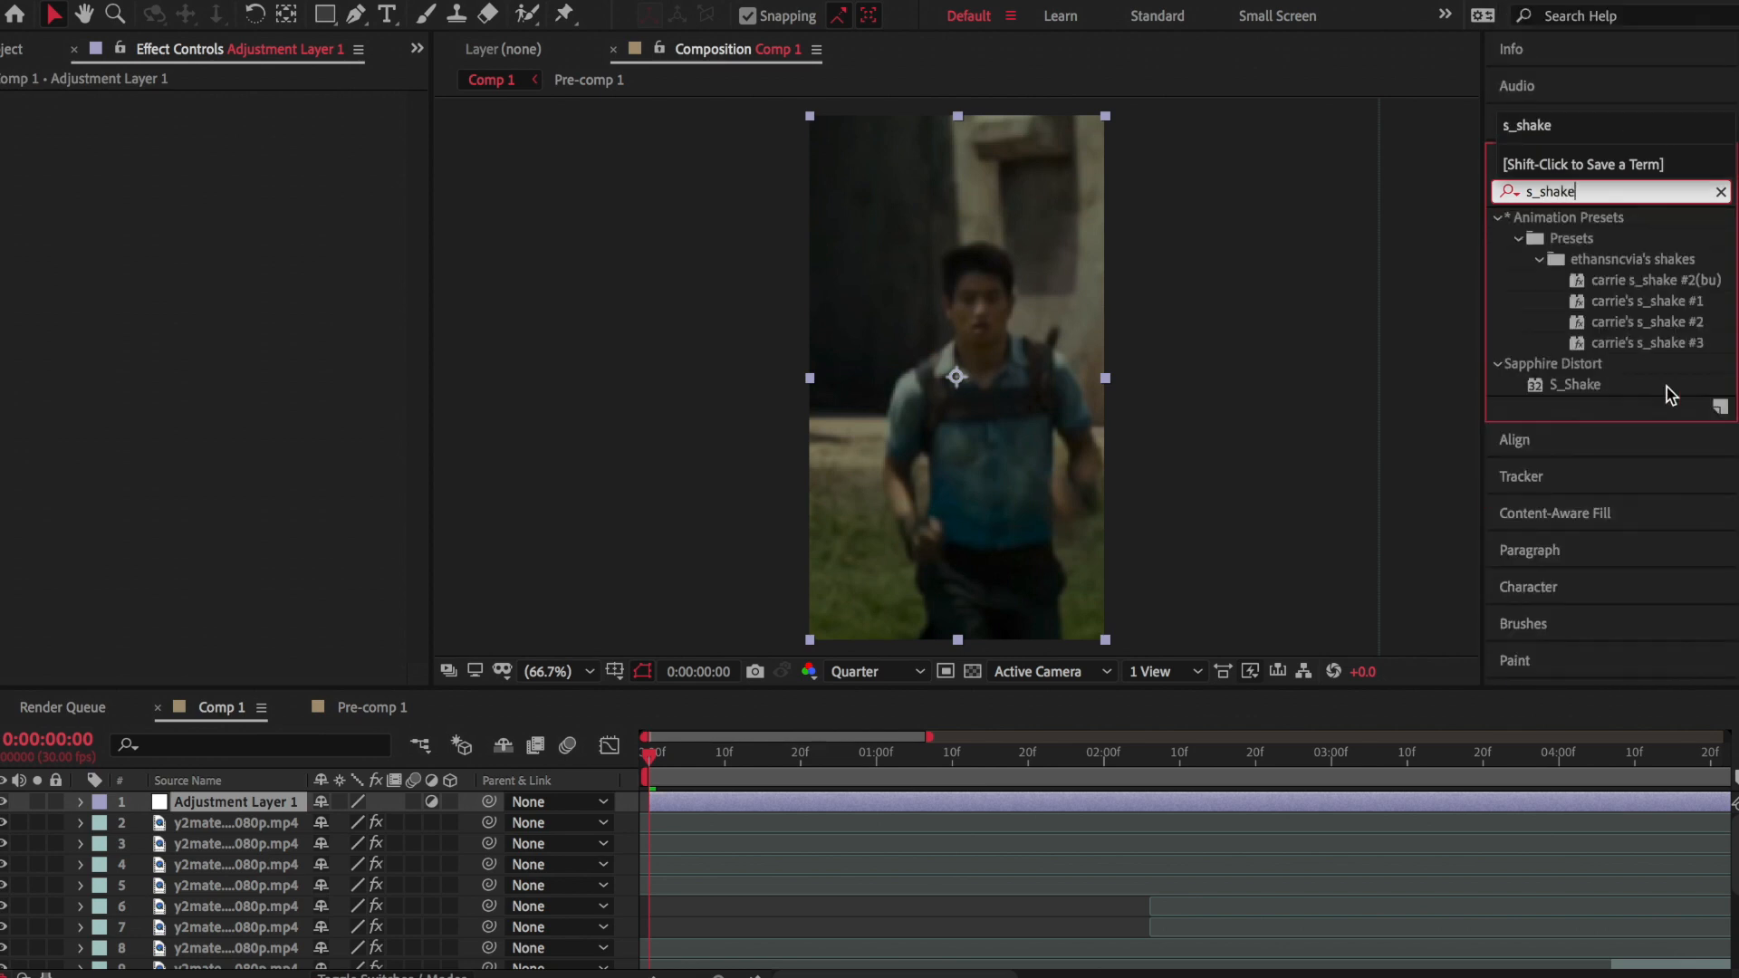
double_click(1573, 384)
type("looks")
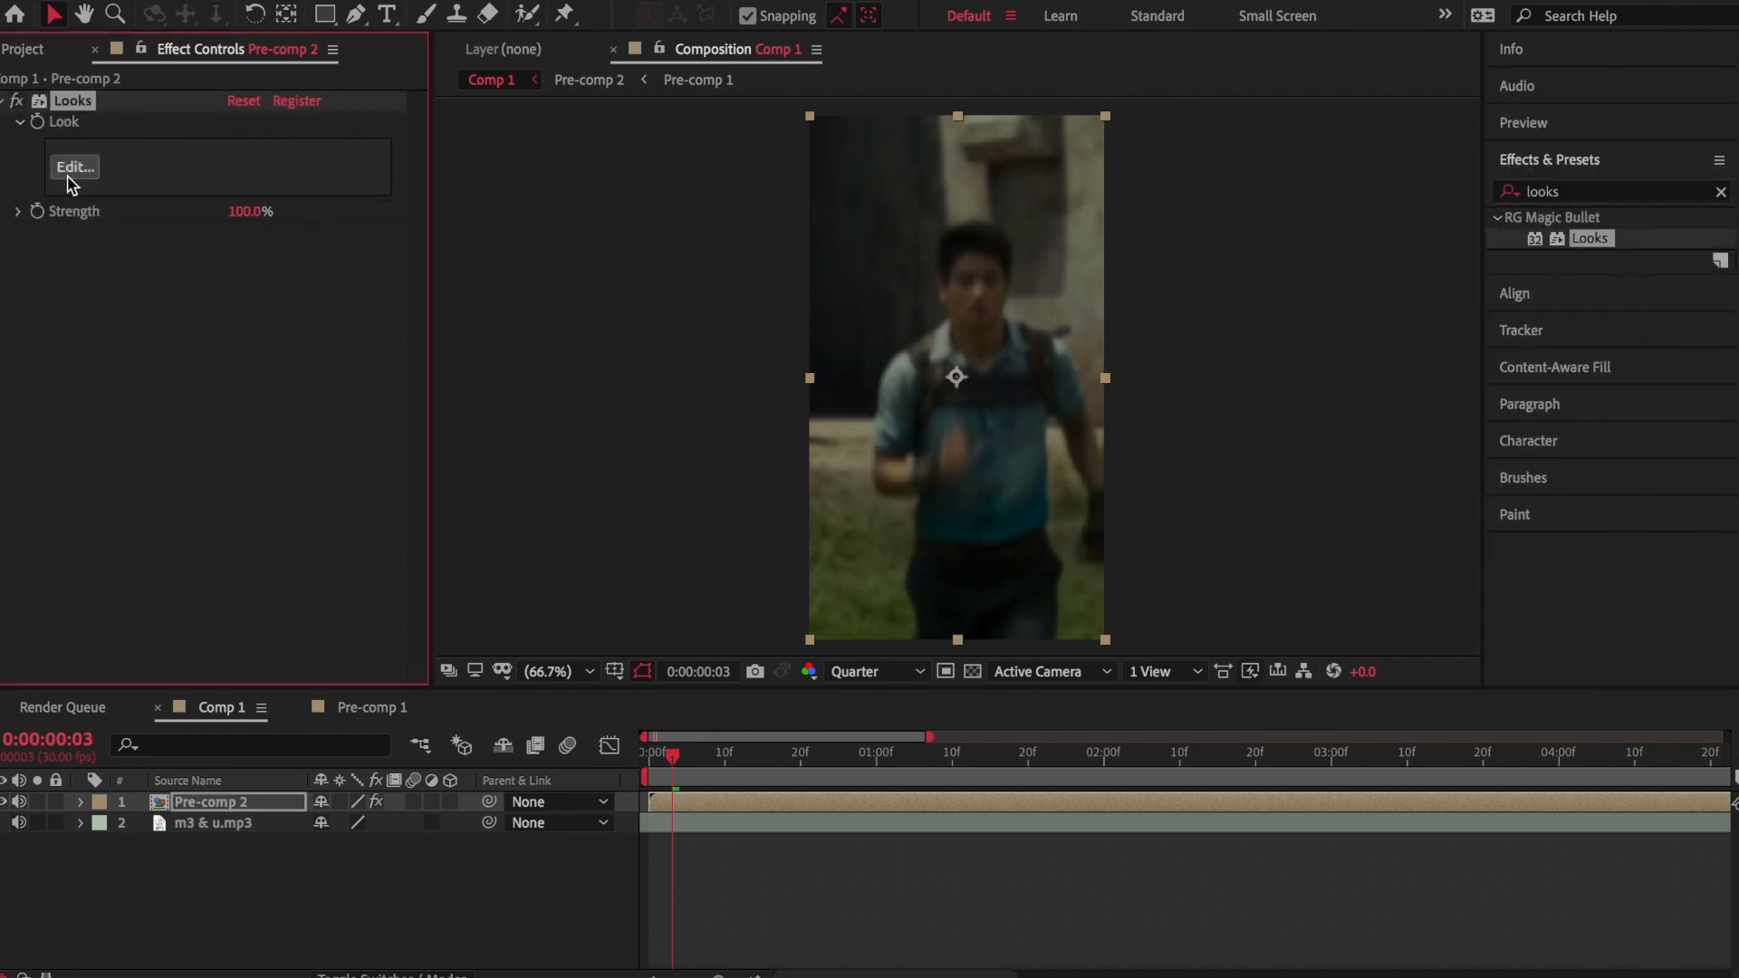
left_click(73, 167)
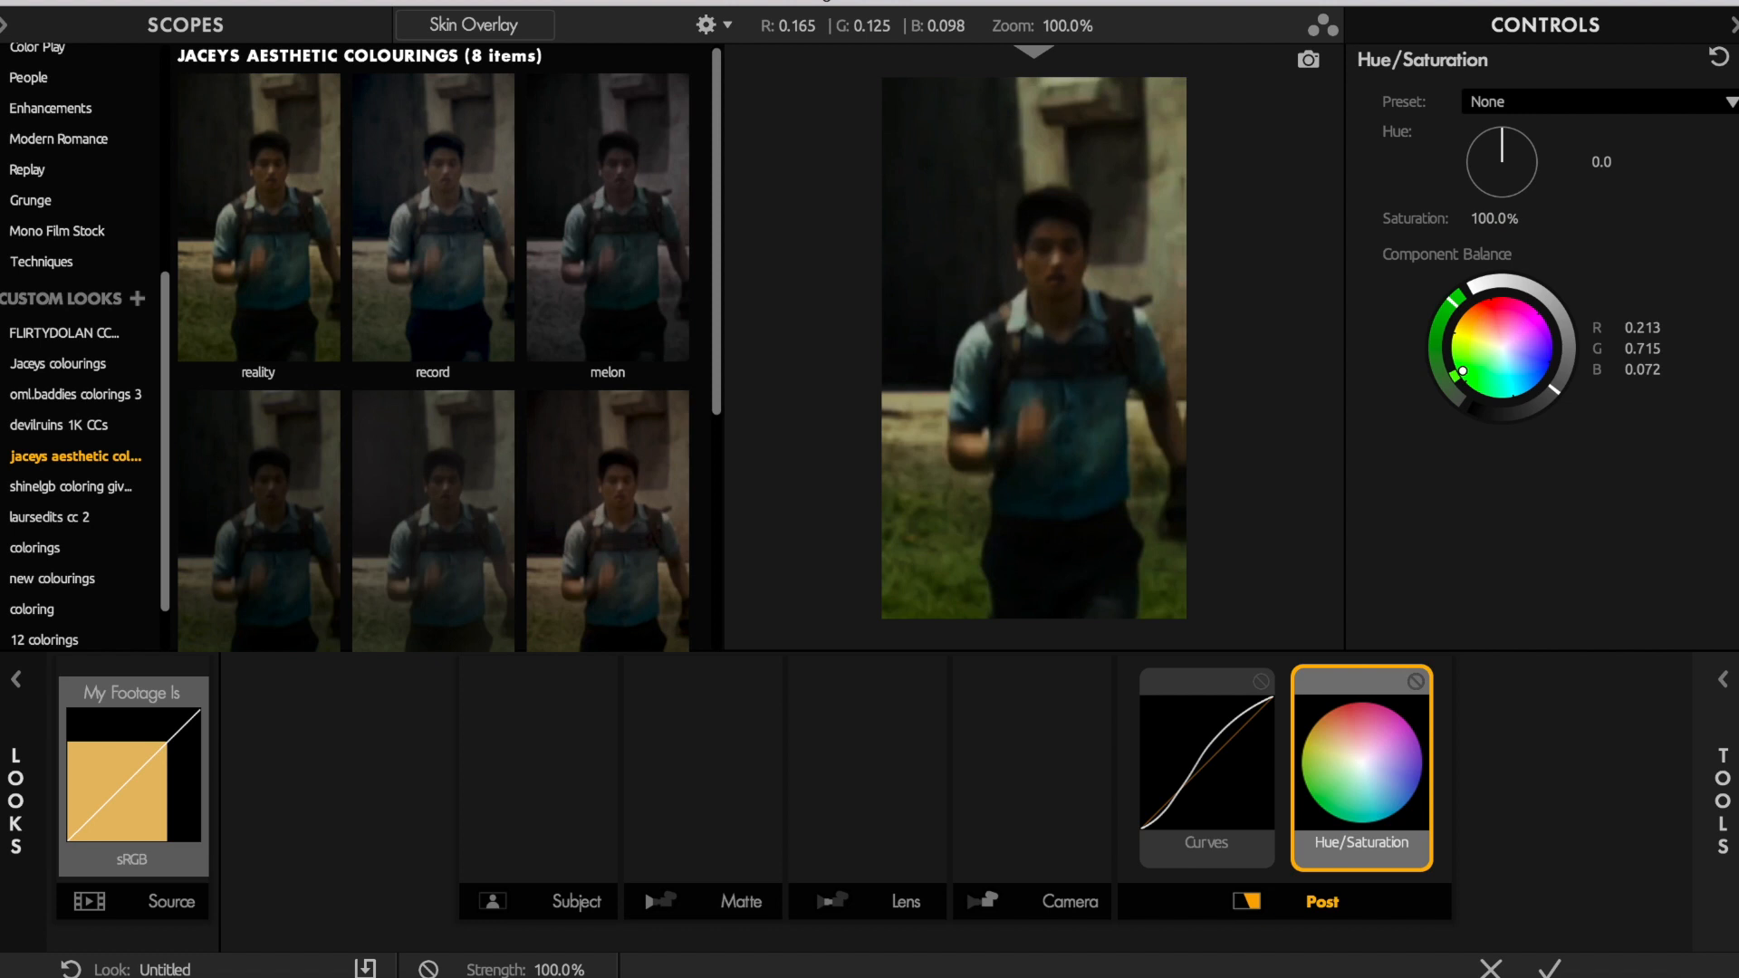
Add Curves and Hue/Saturation tools to the look and return it
left_click(1718, 770)
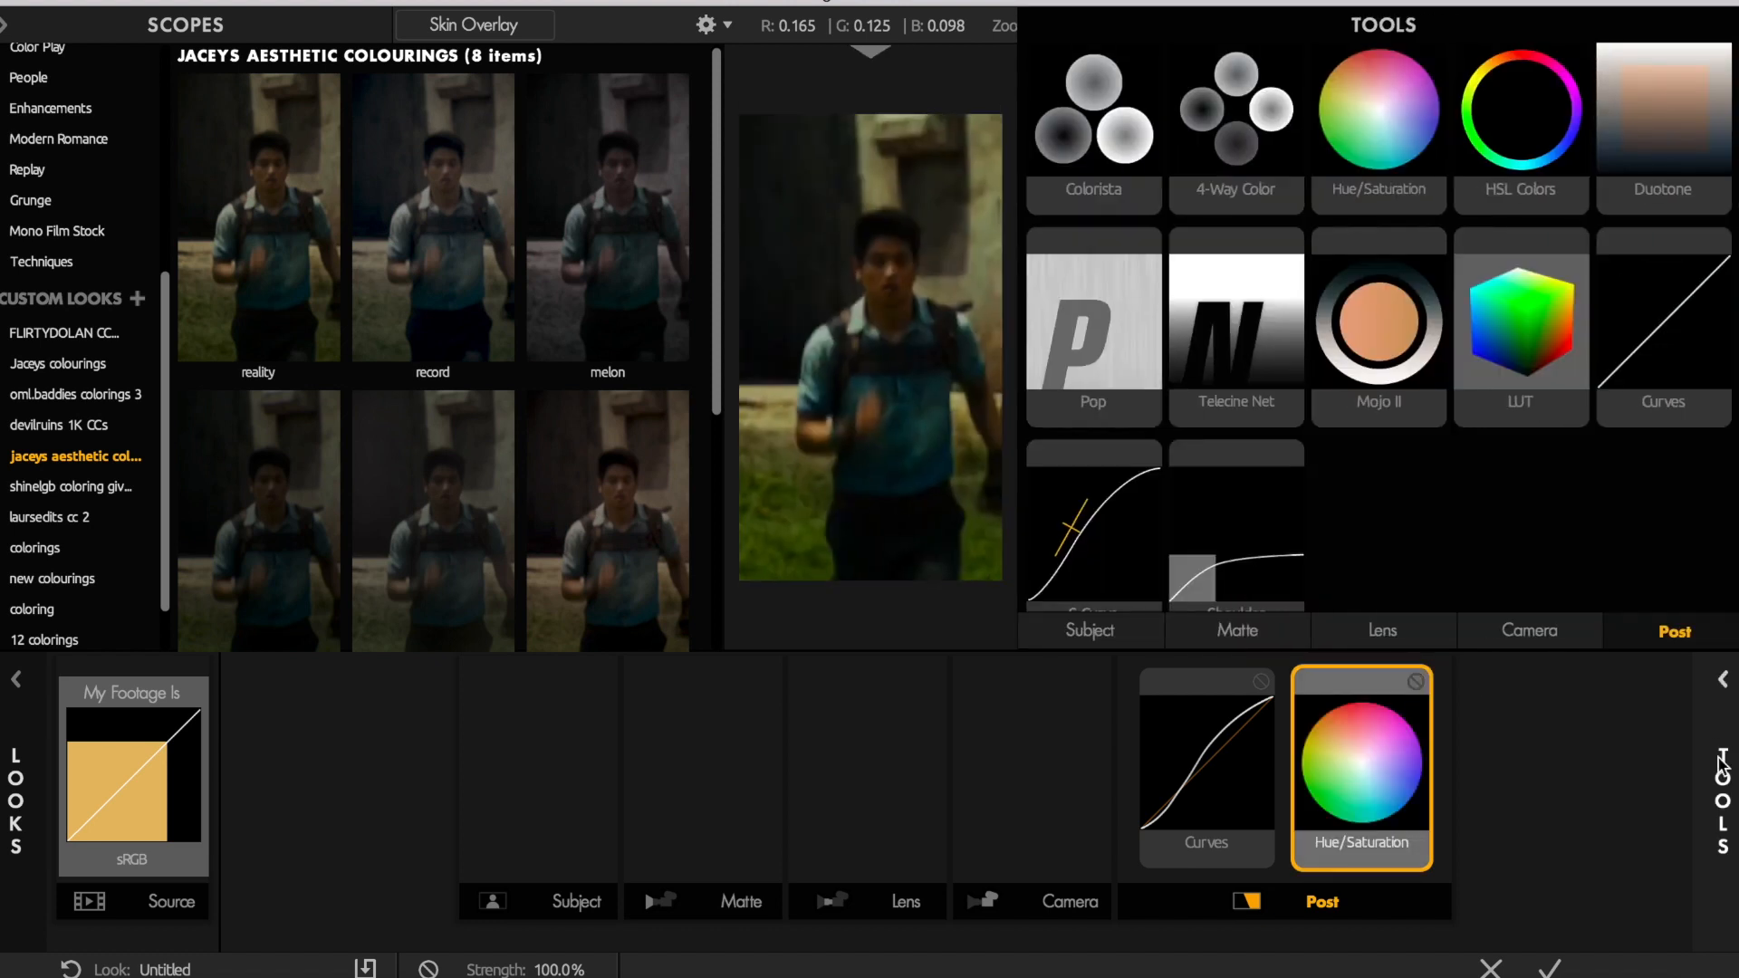
left_click(1088, 630)
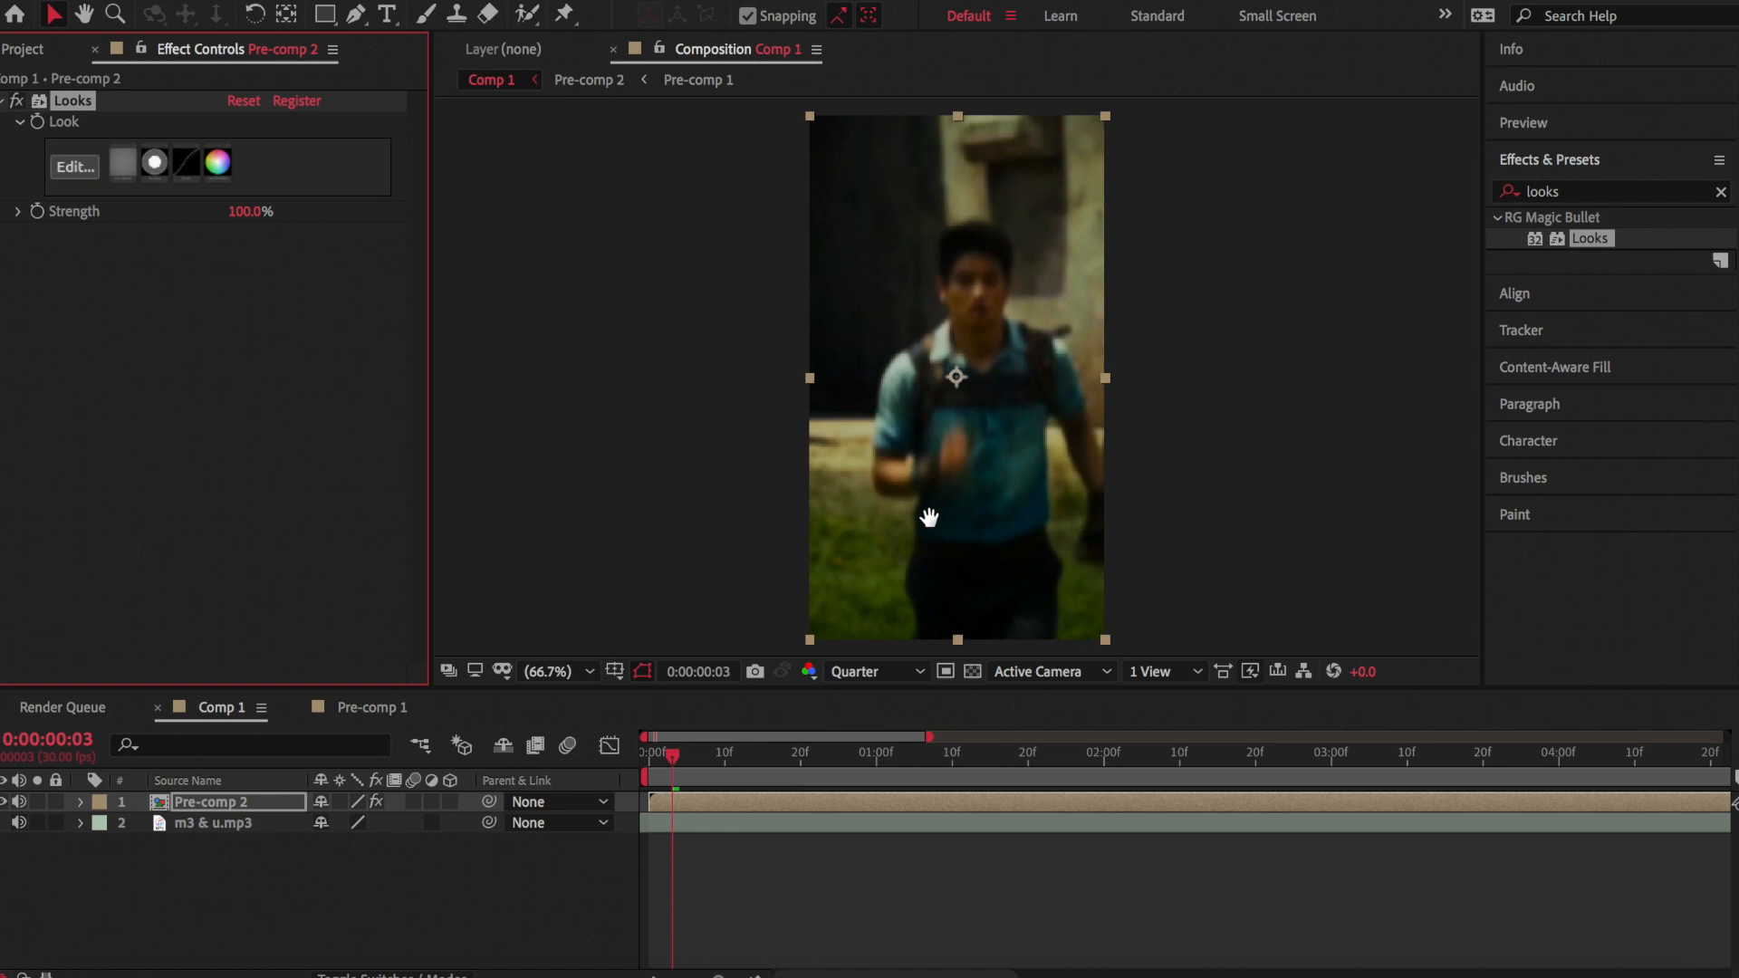
Search Effects & Presets for 'uni' to find Universe effects for Pre-comp 2
type("uni")
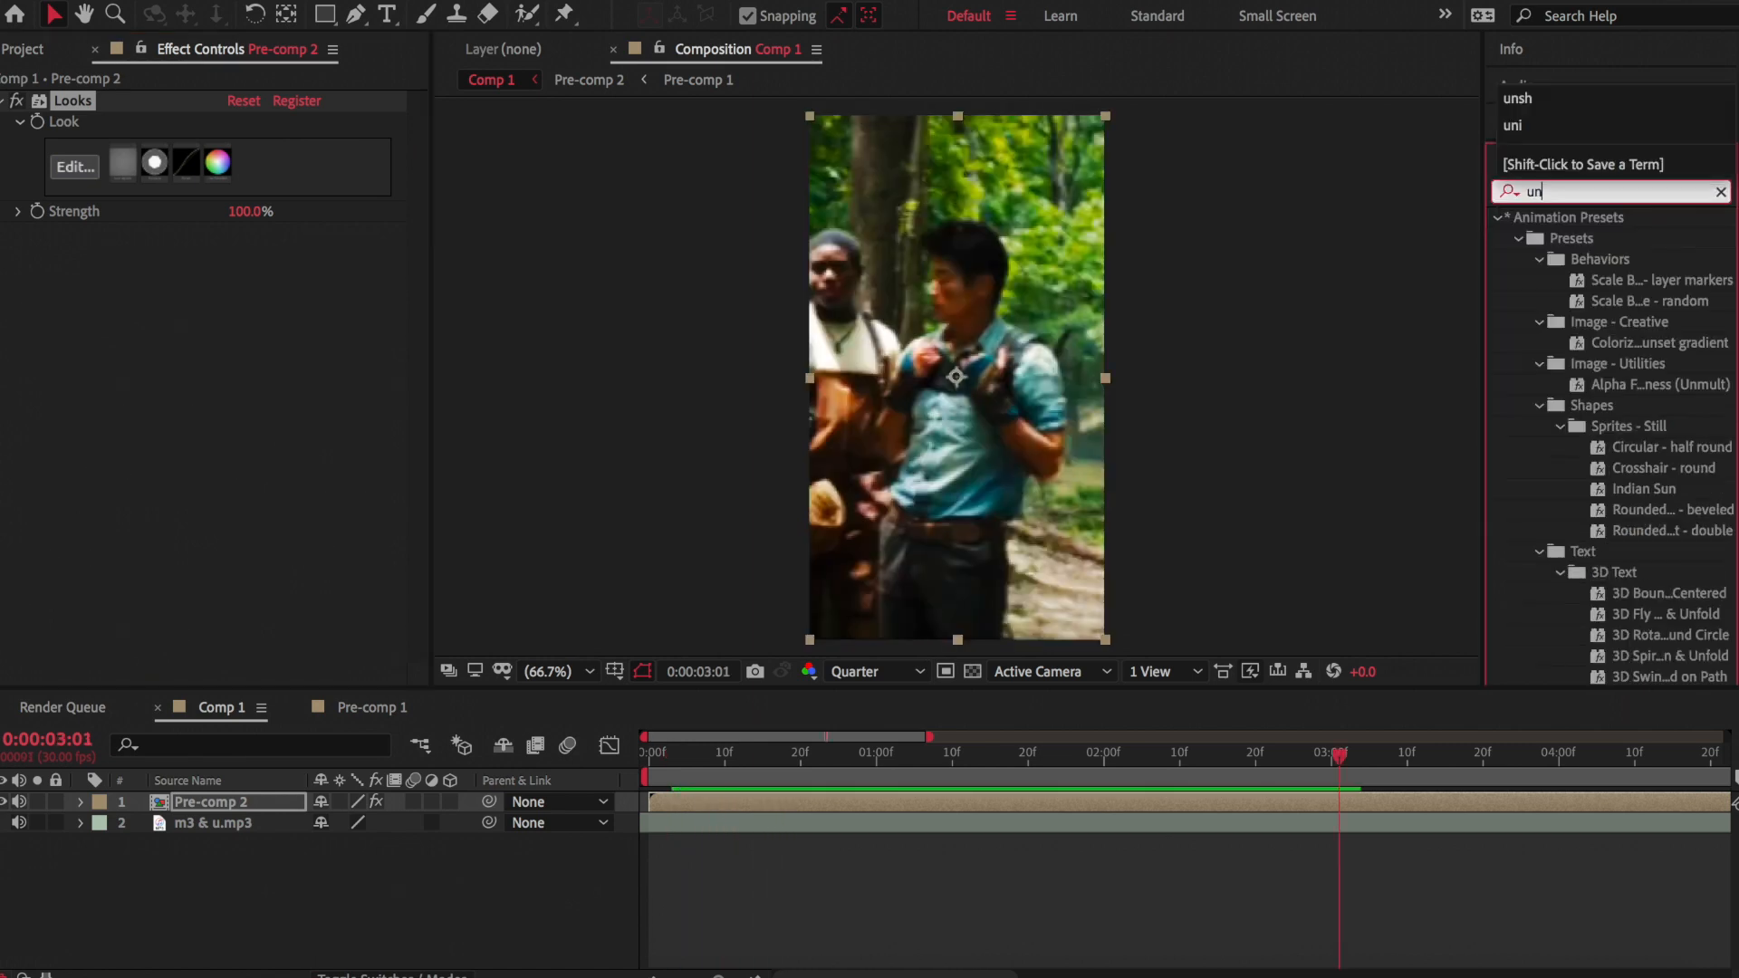